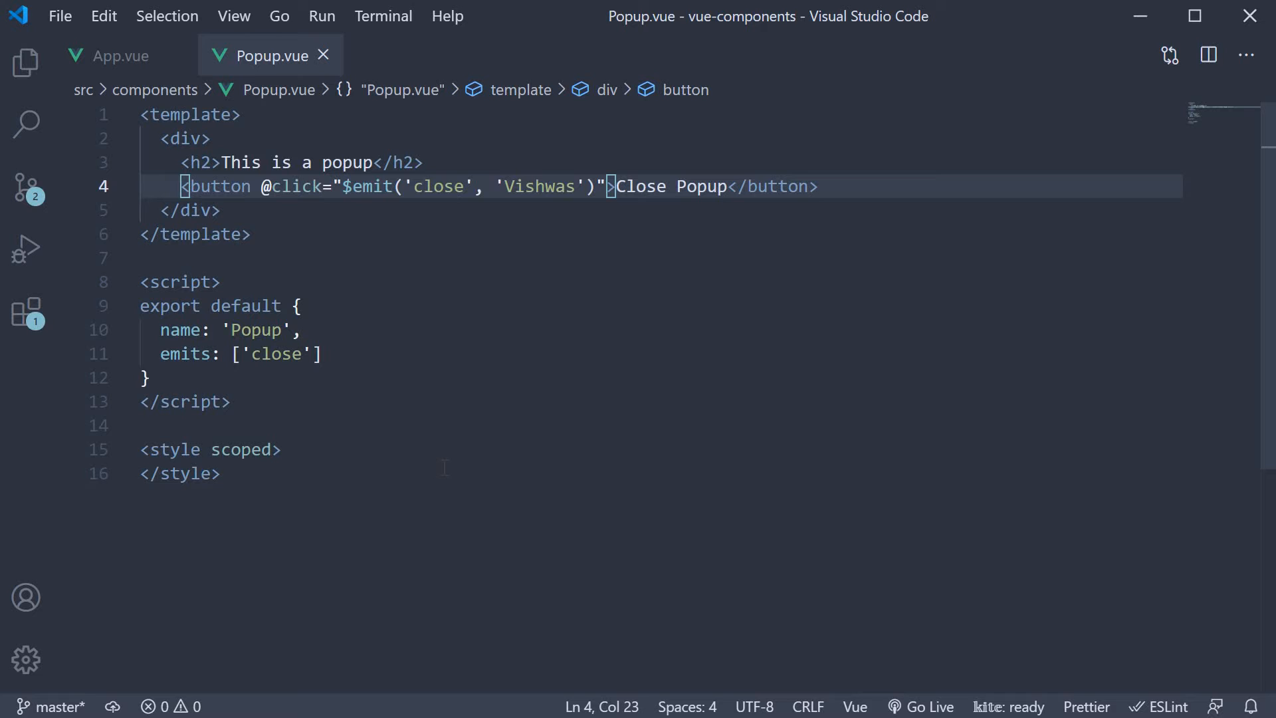
mouse_move(407, 426)
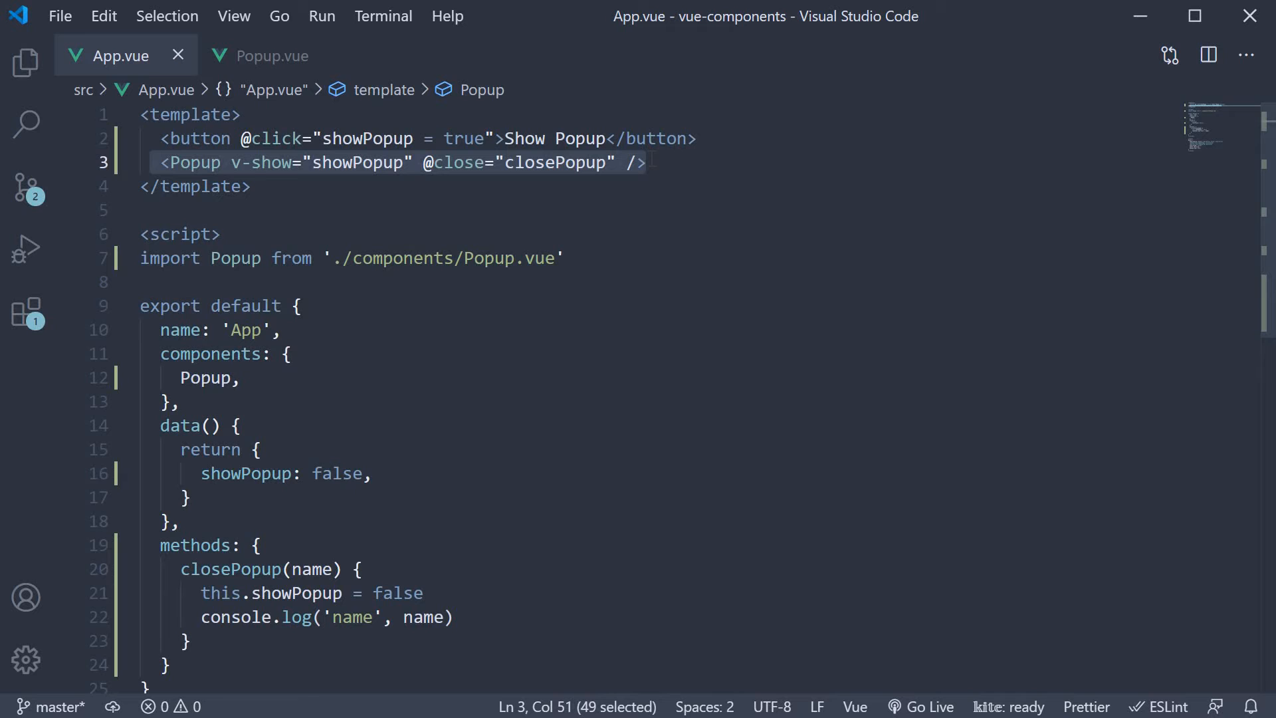
- Review how App.vue uses the Popup component, then return to Popup.vue
left_click(698, 139)
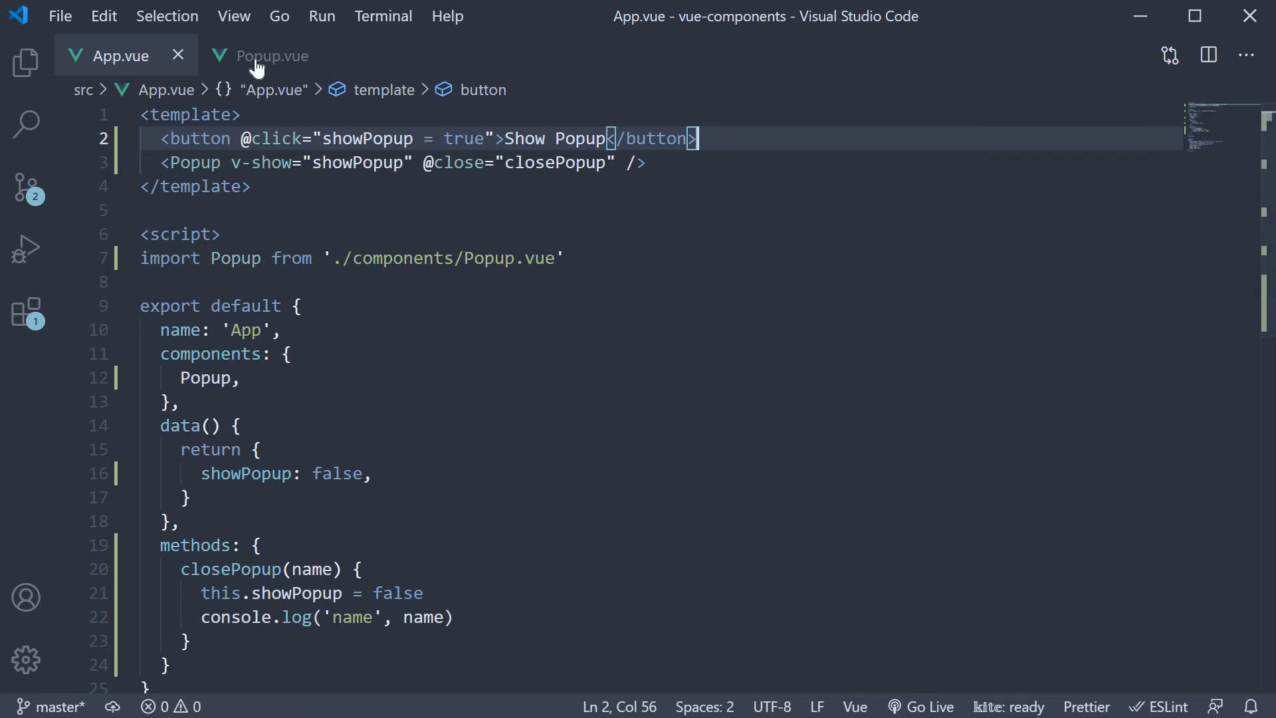
left_click(271, 56)
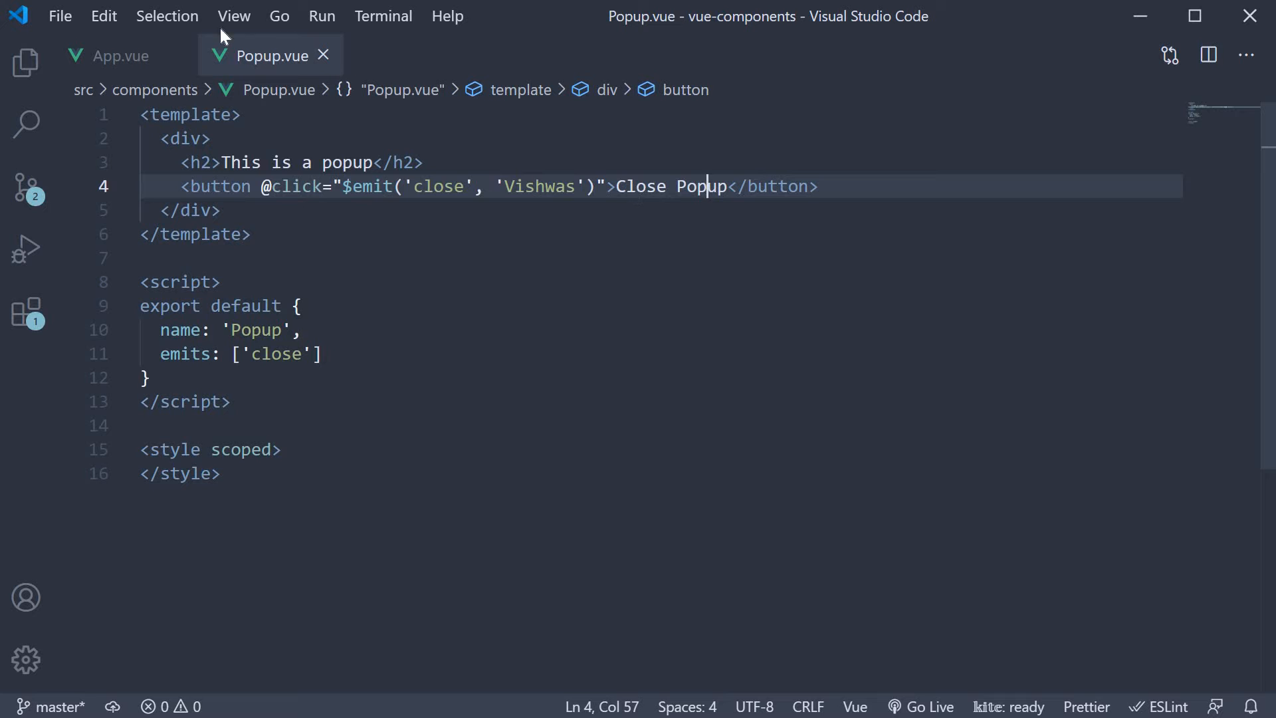
left_click(118, 56)
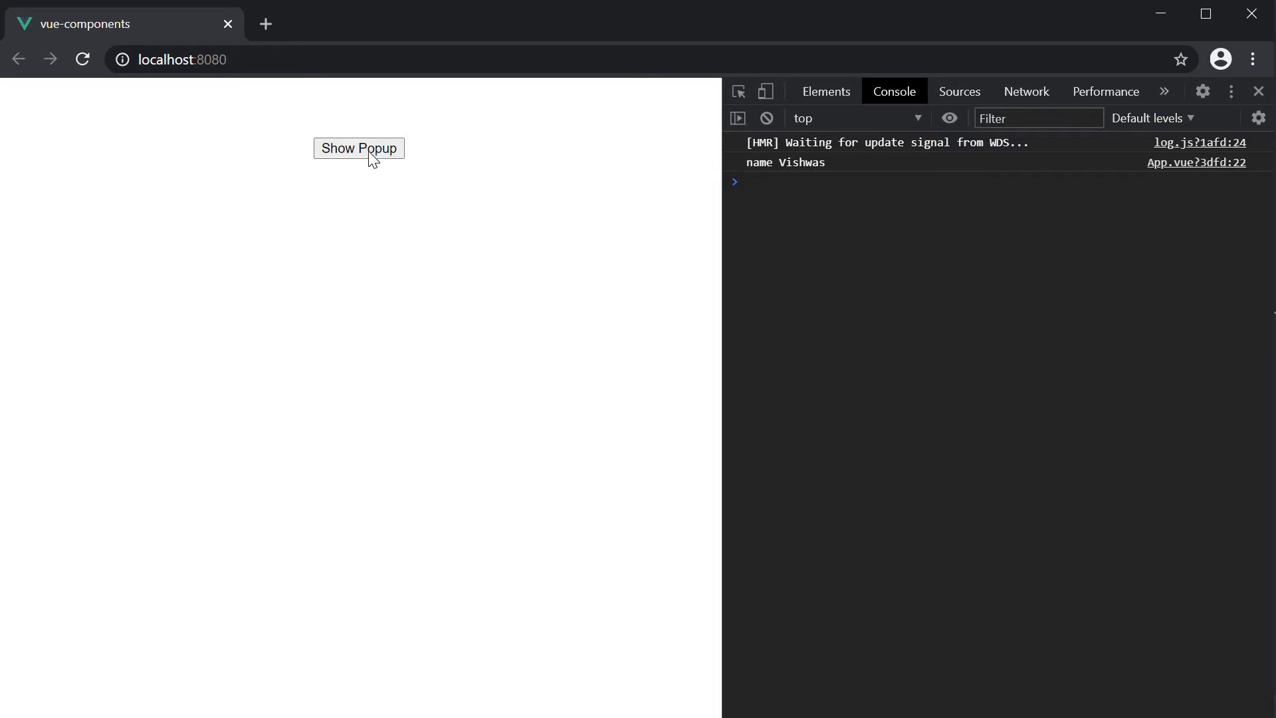
- Show and close the popup so the console logs "name Vishwas" again
left_click(358, 147)
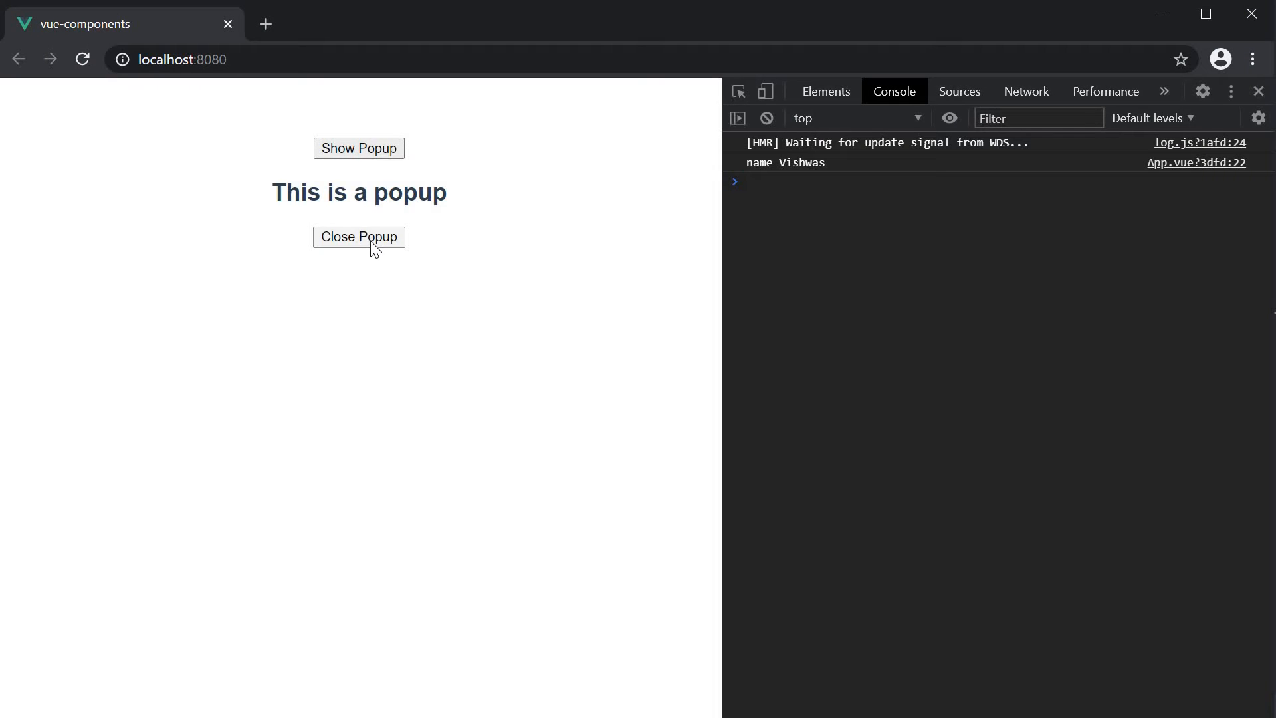
left_click(357, 237)
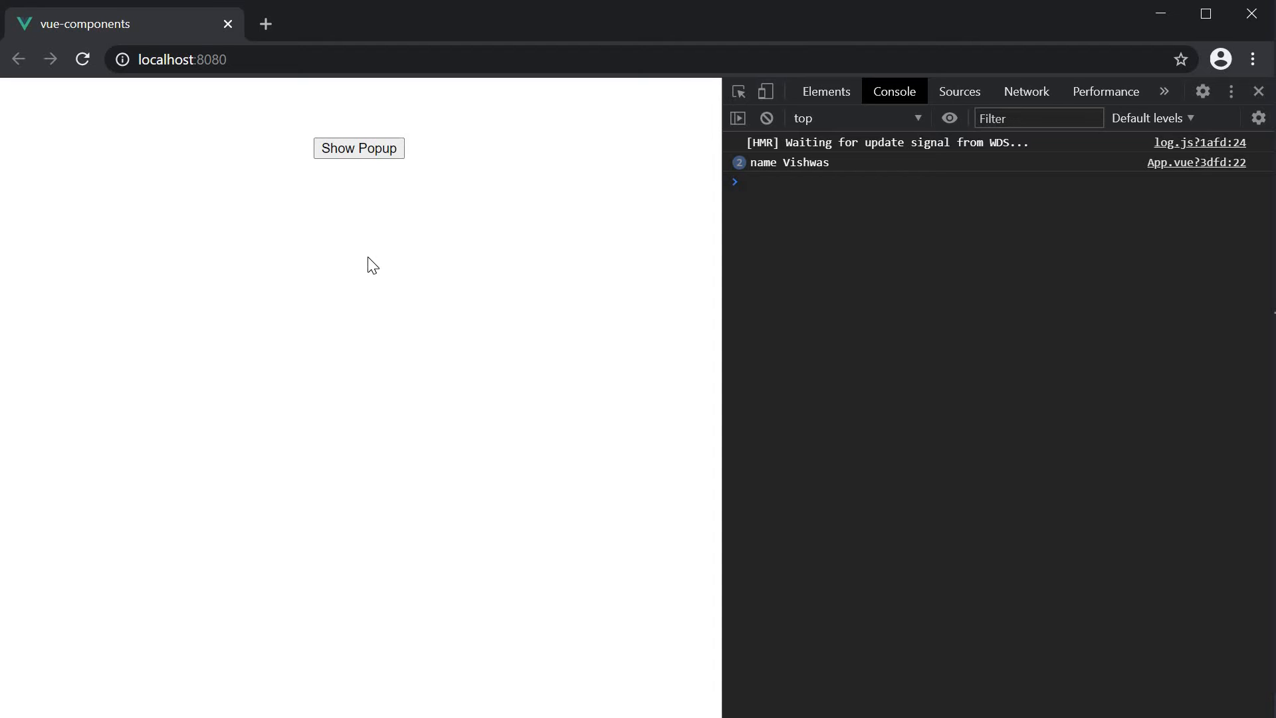
mouse_move(330, 207)
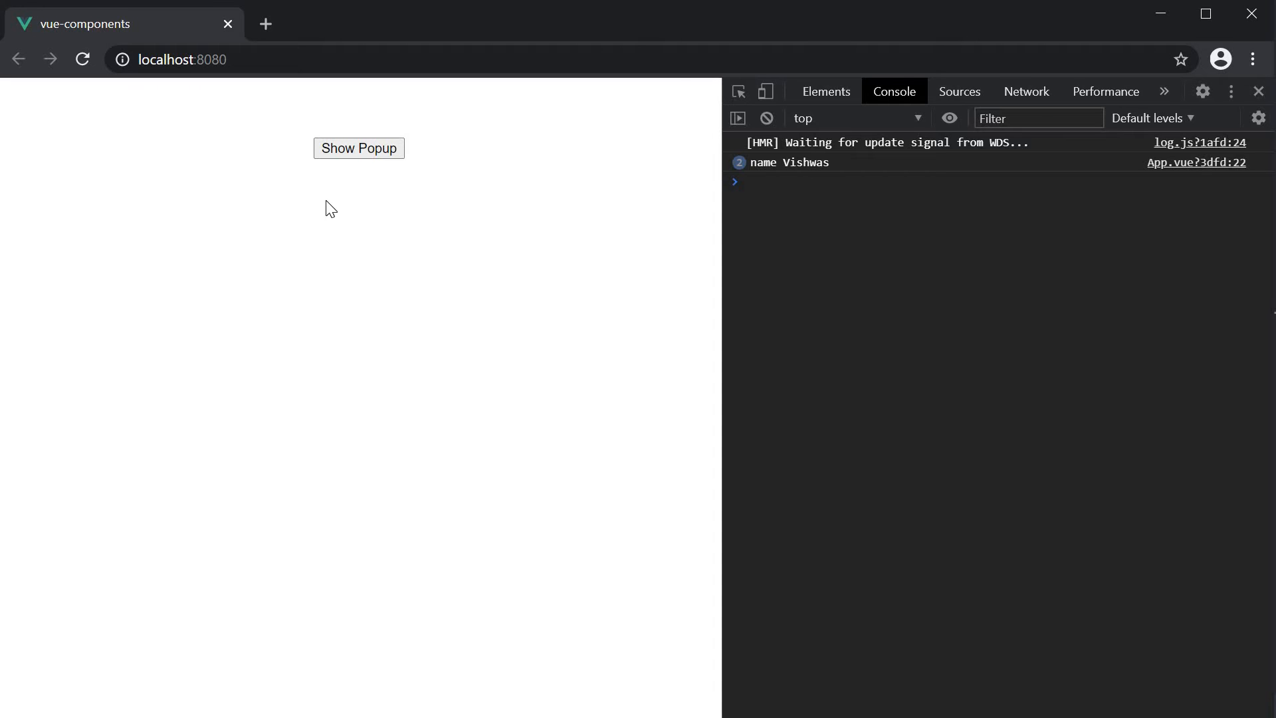
mouse_move(356, 219)
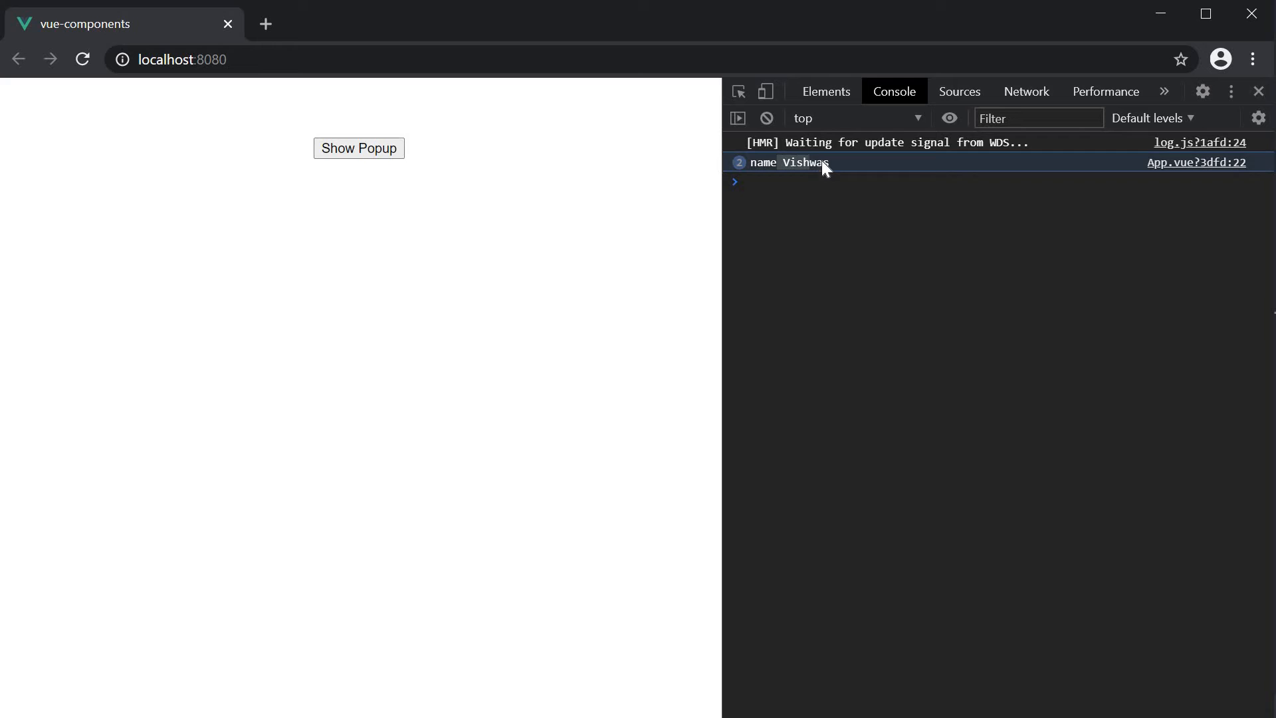
mouse_move(316, 391)
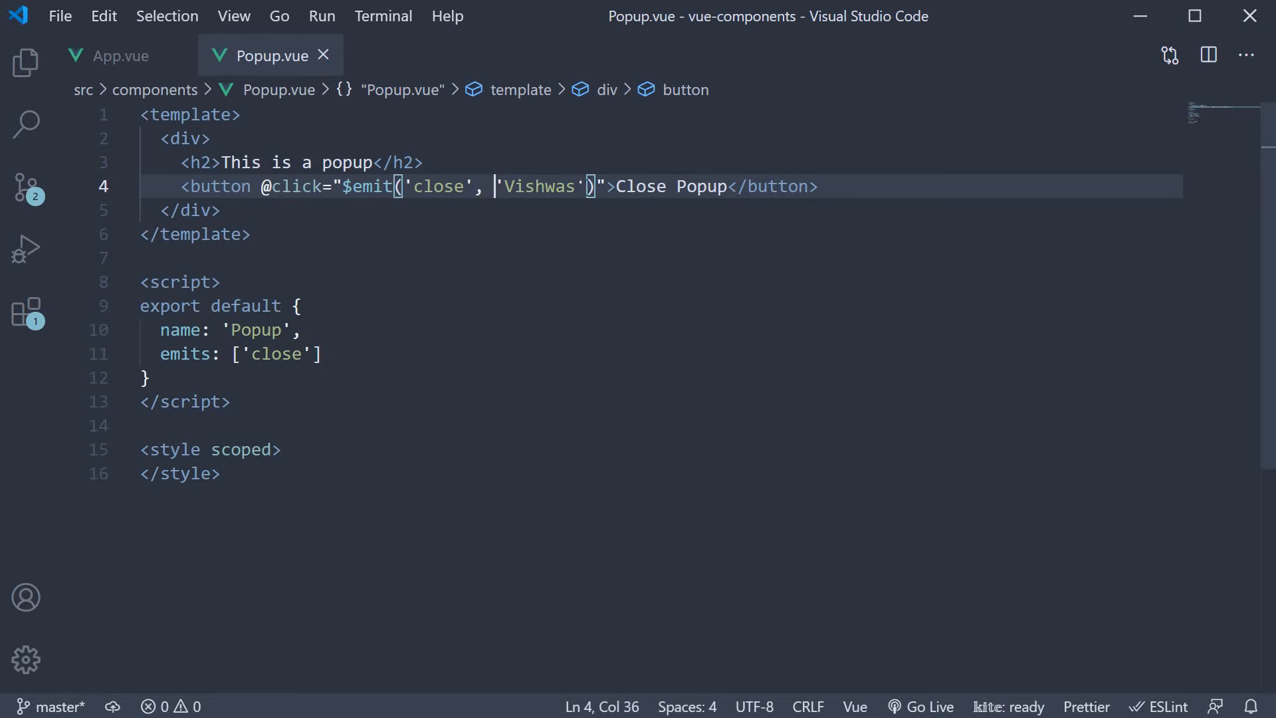
- Add a data() option to Popup returning name: ''
left_click_drag(494, 186, 595, 186)
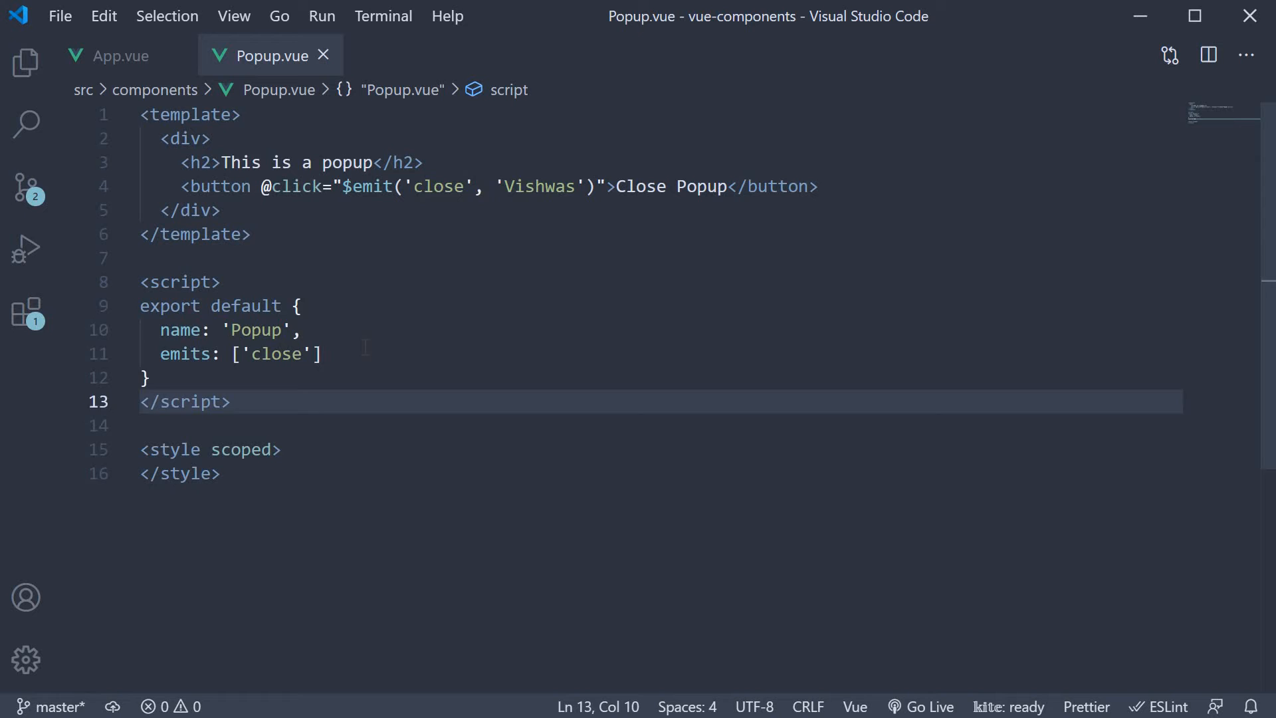
type("data() {")
type("return")
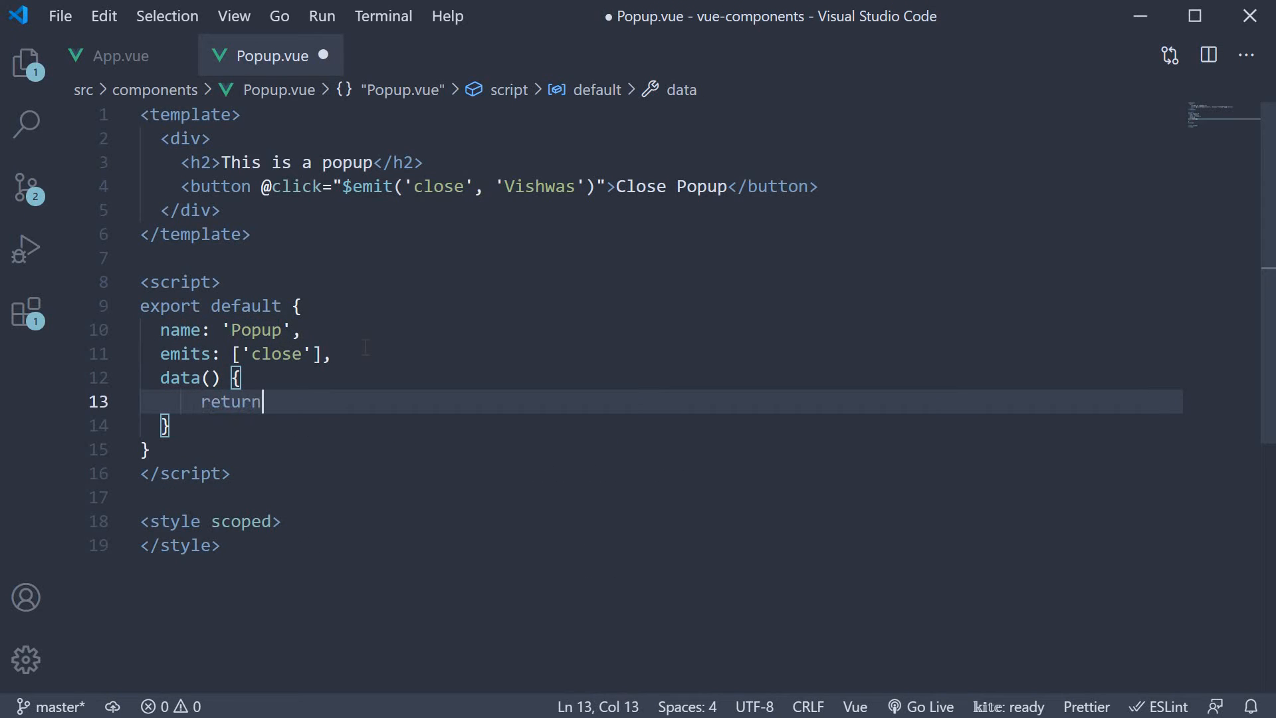
type("s {")
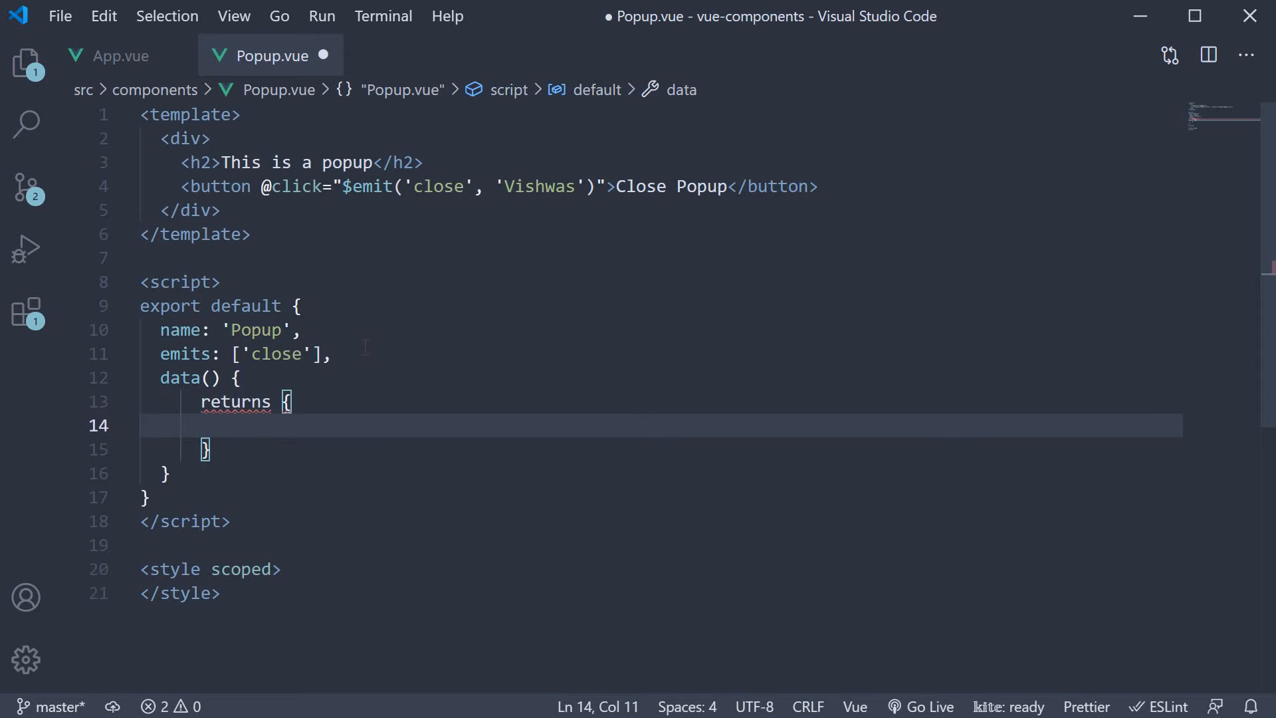
type("name")
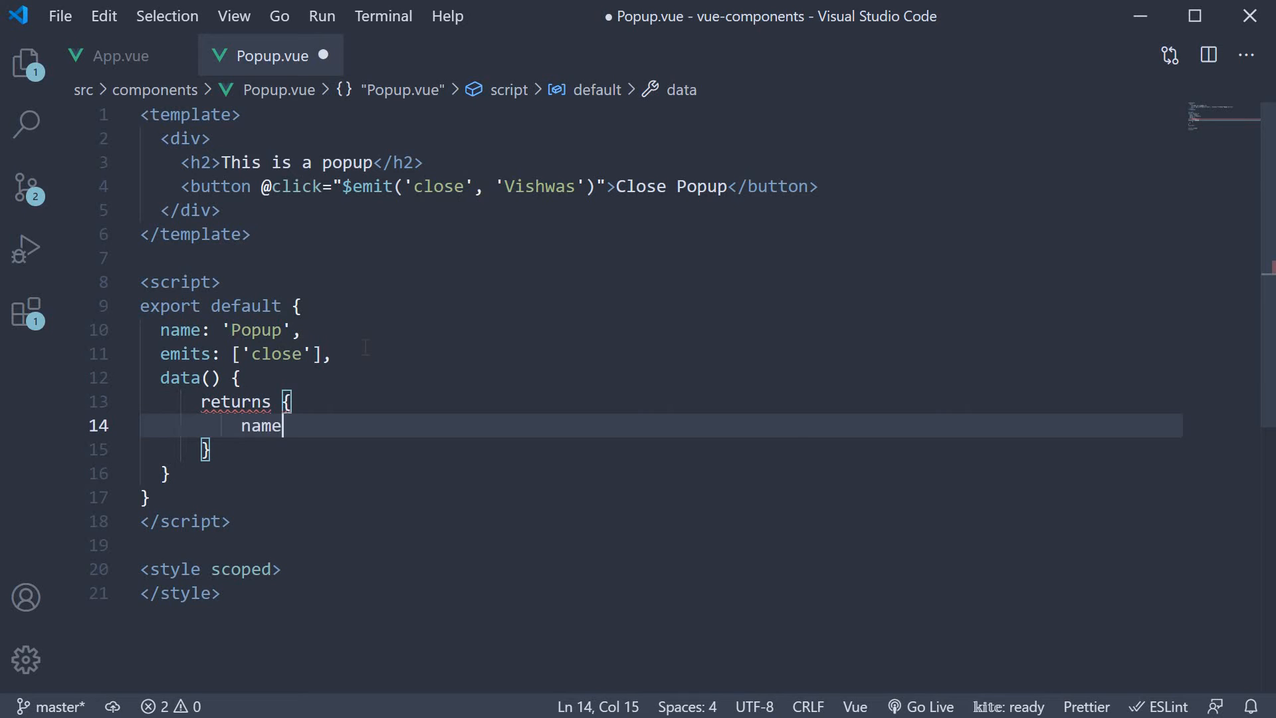
type(":")
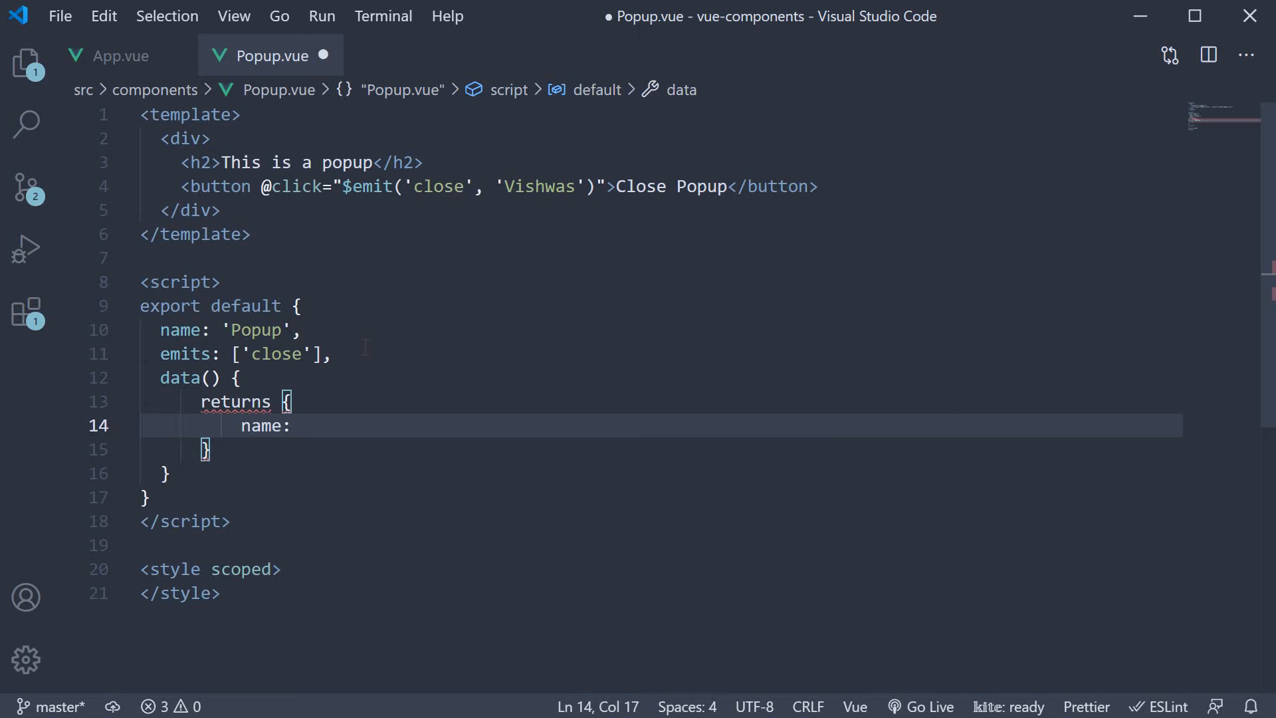
type("''")
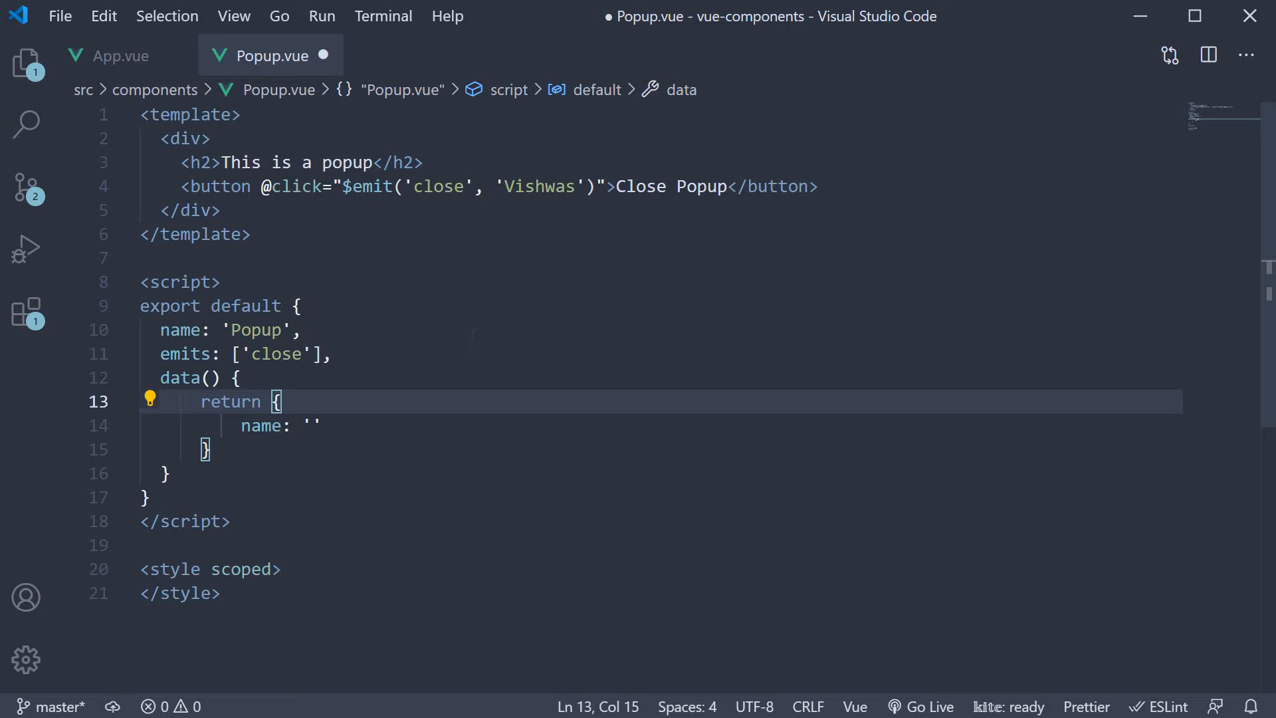
- Add a text input bound with v-model="name" and save the component
type("<input type=\"text\">")
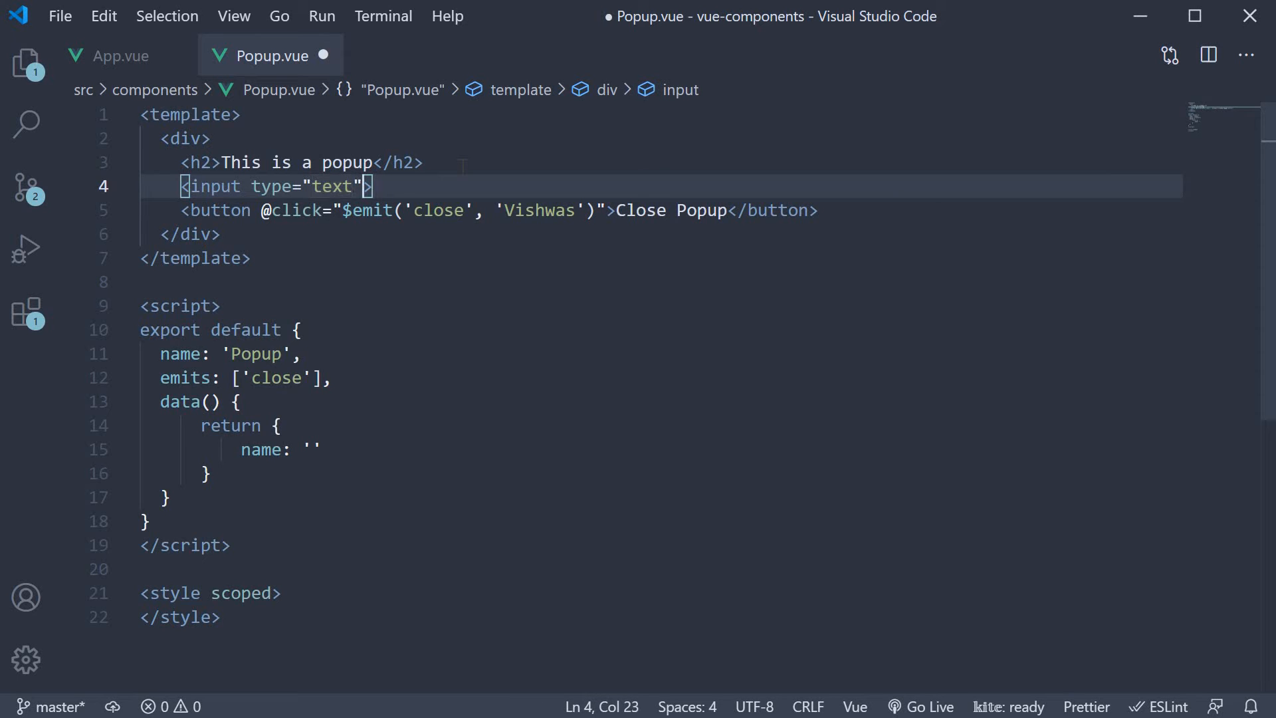
type("v-model=\"\"")
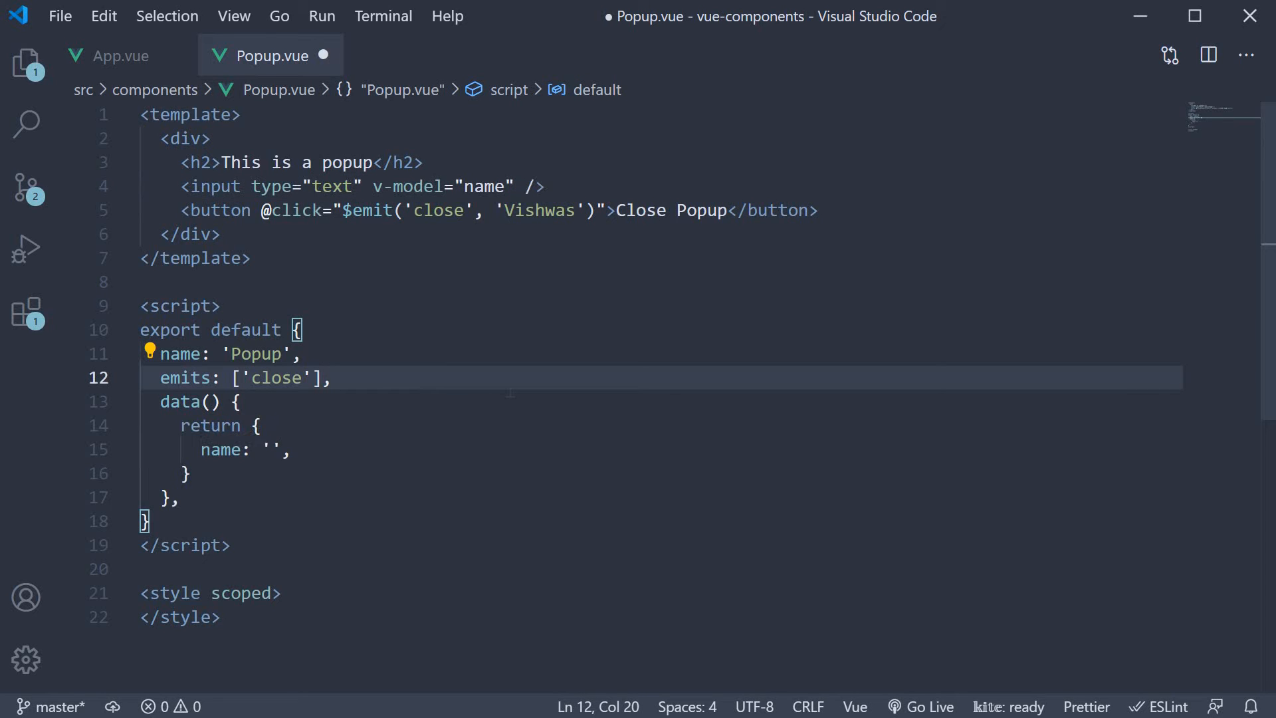
key("ctrl+s")
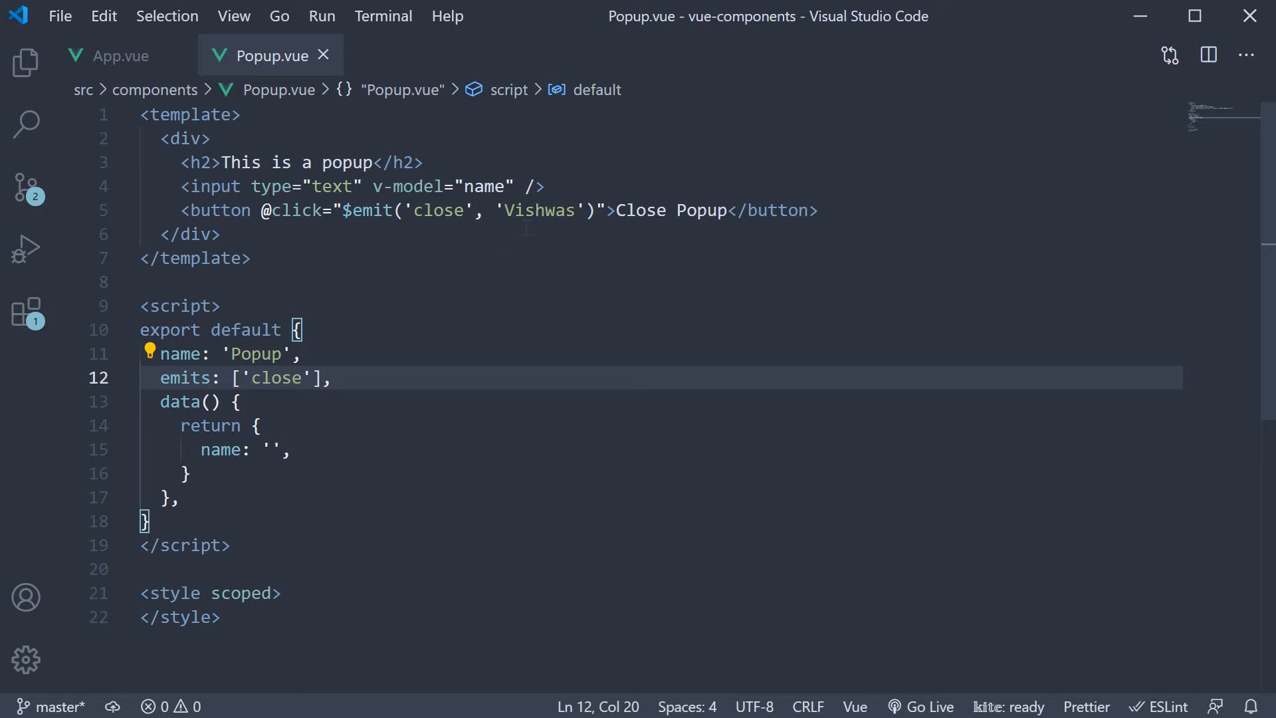
- Emit the name data property on close instead of the hard-coded 'Vishwas'
double_click(539, 210)
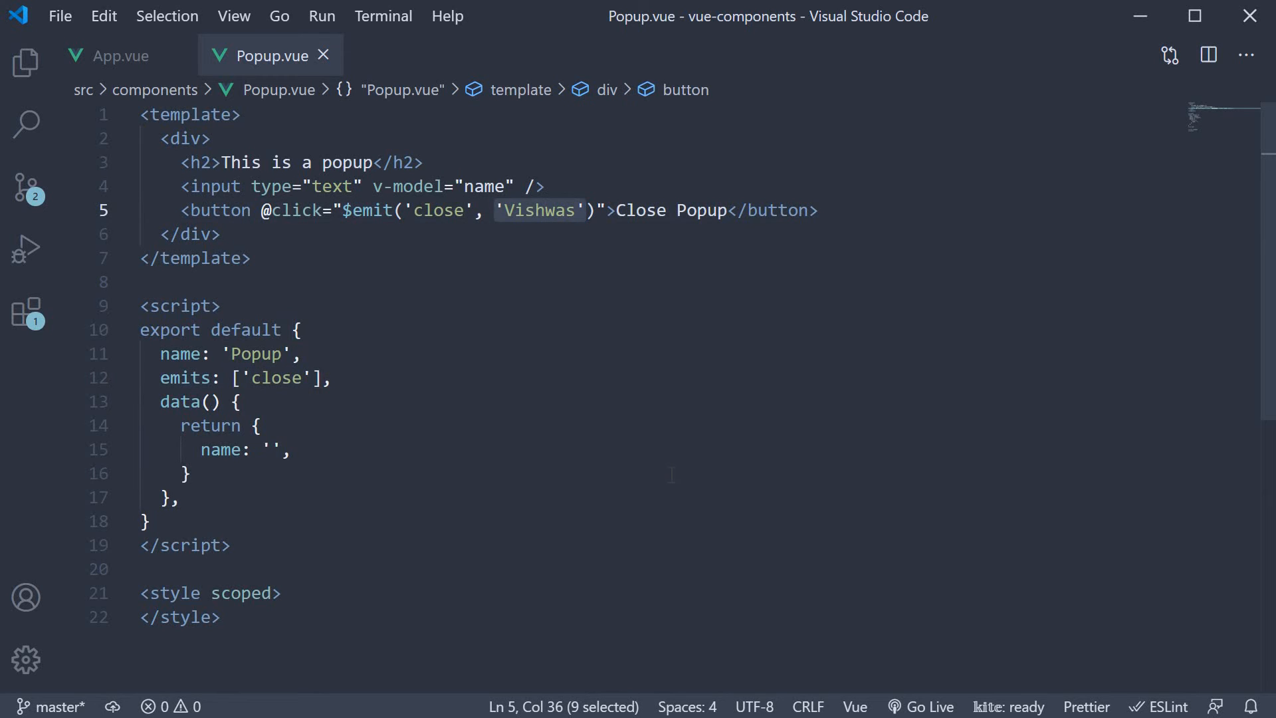
key("Delete")
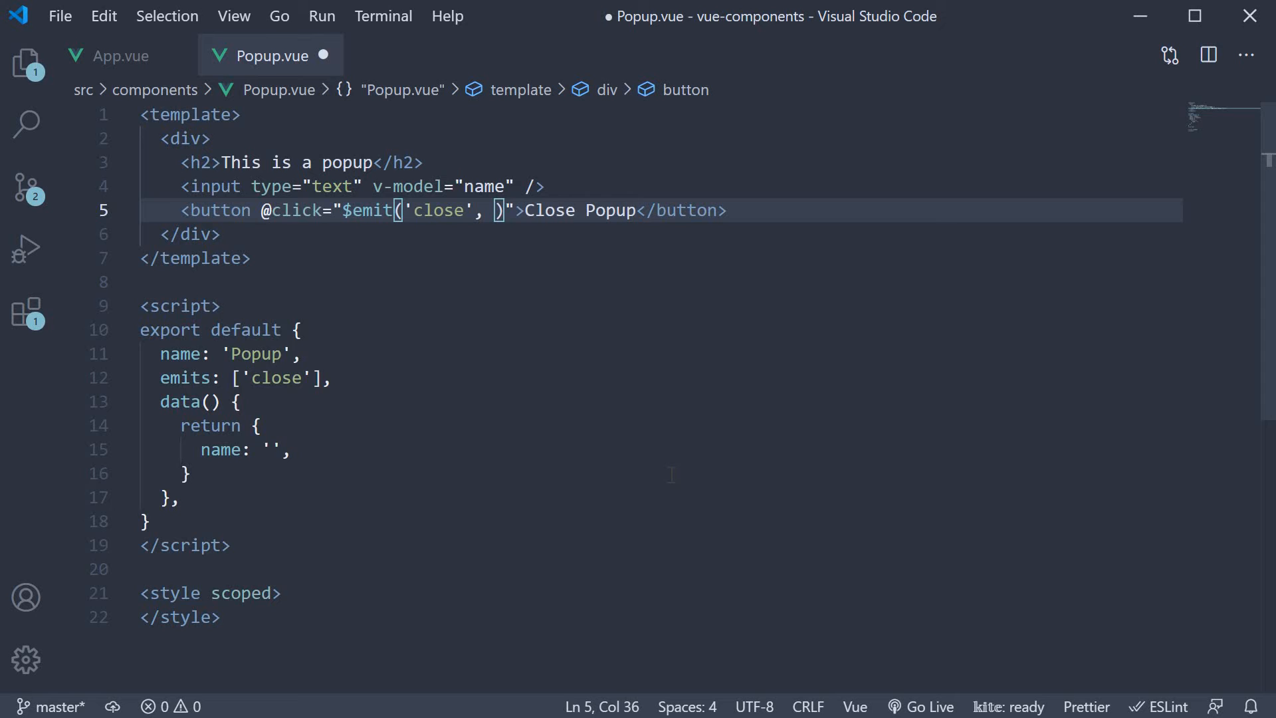
type("name")
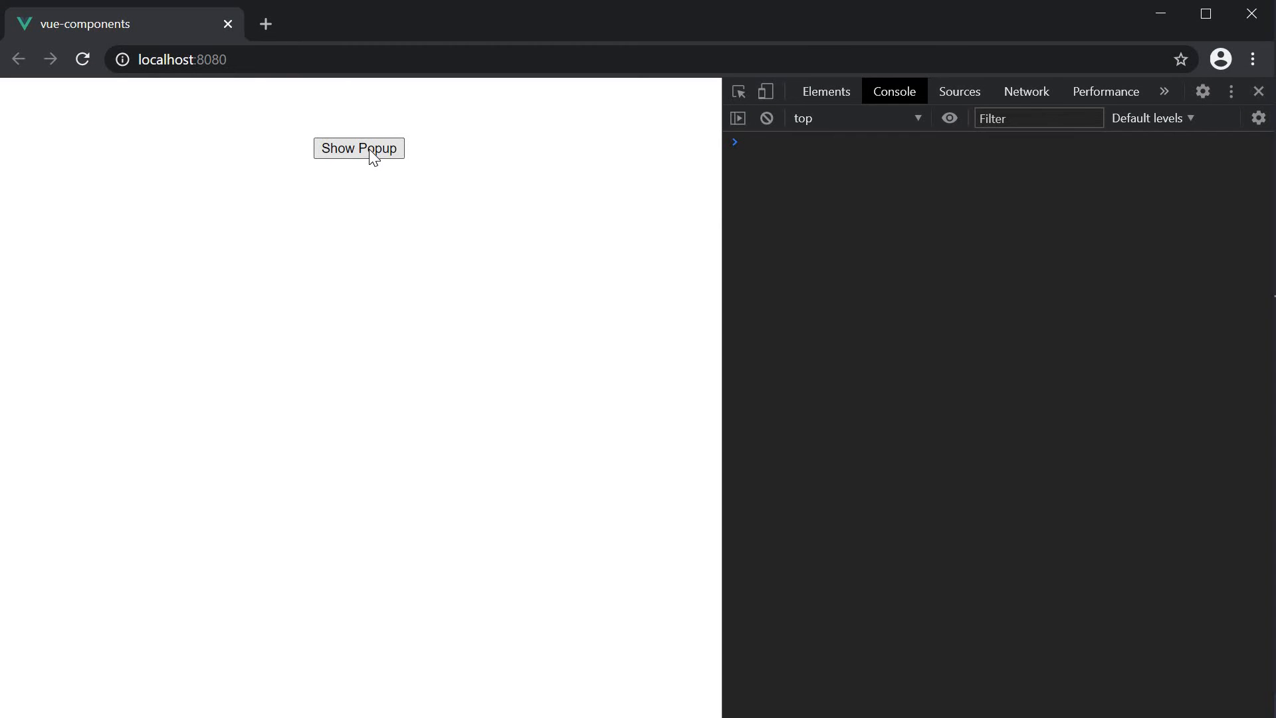
- Show the popup, enter Batman in the input and close it to send the name
left_click(358, 147)
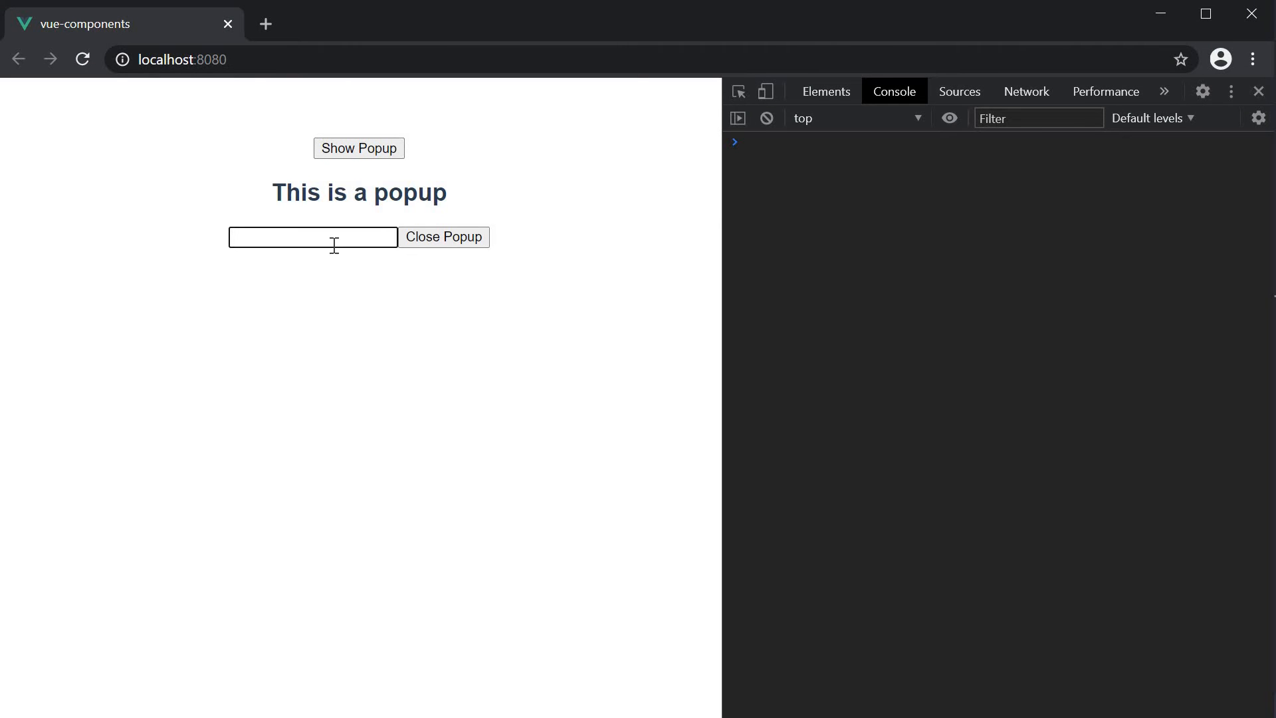
left_click(312, 236)
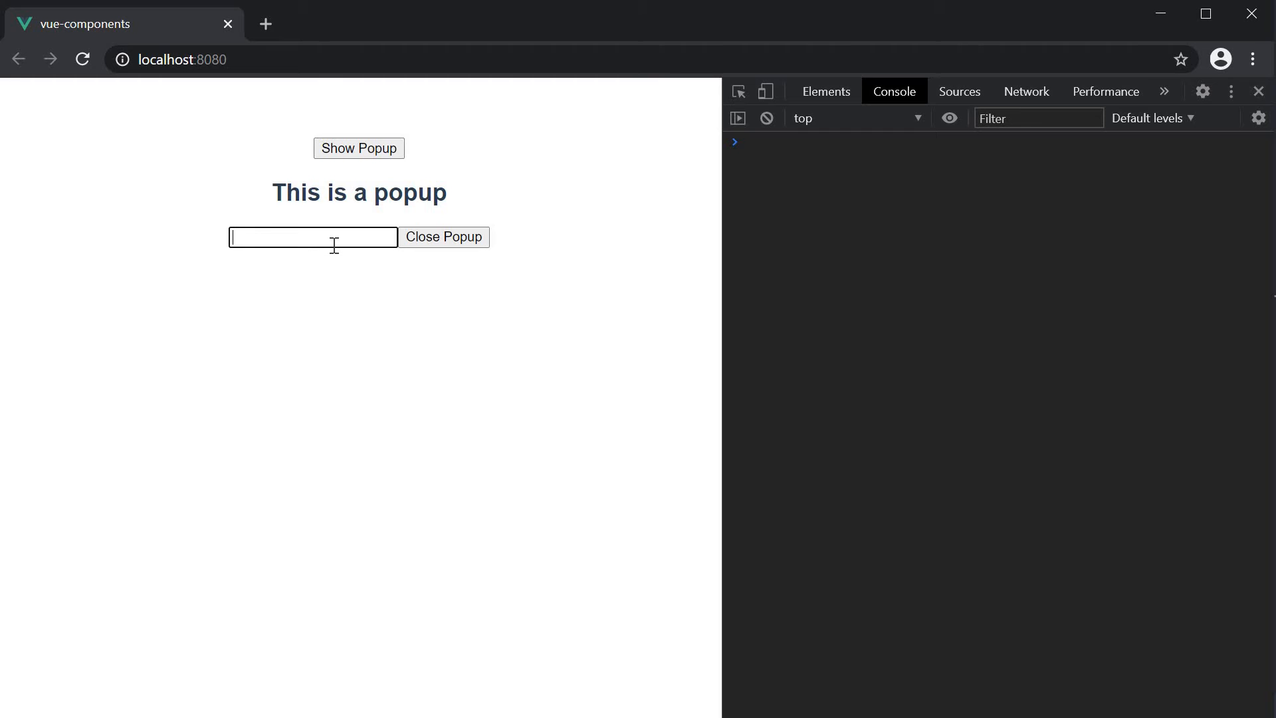
type("Batman")
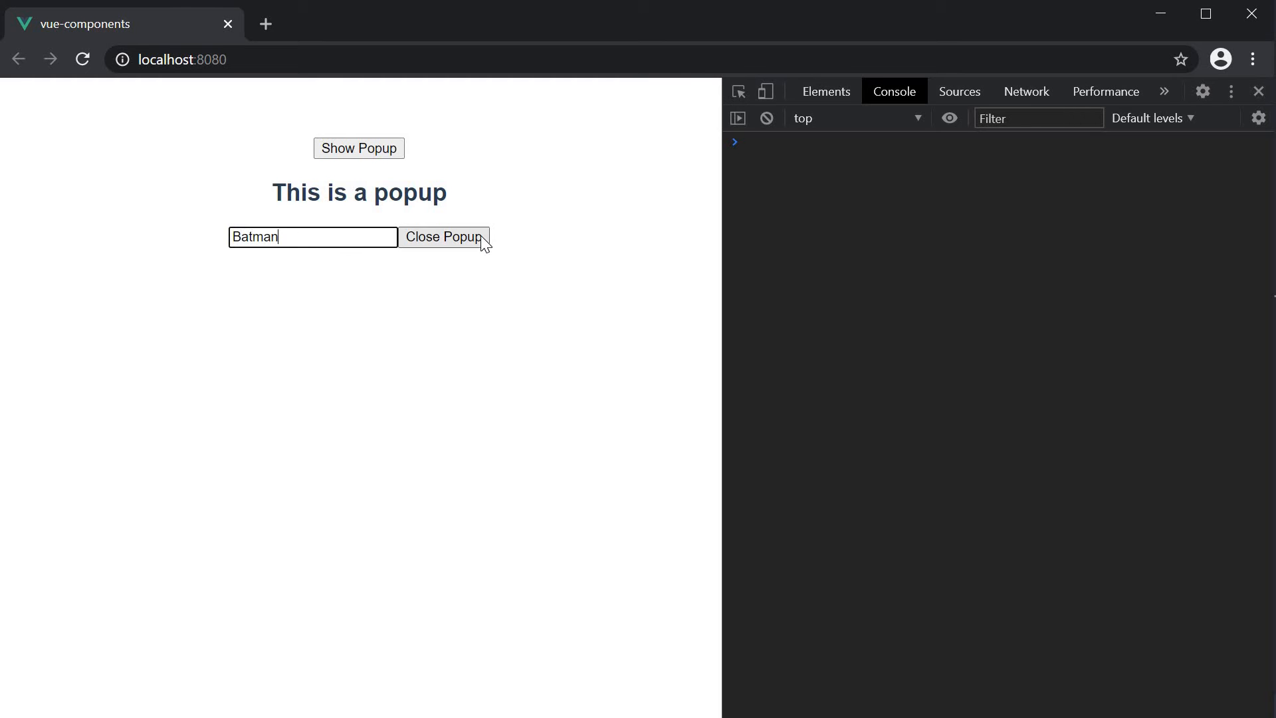
left_click(444, 236)
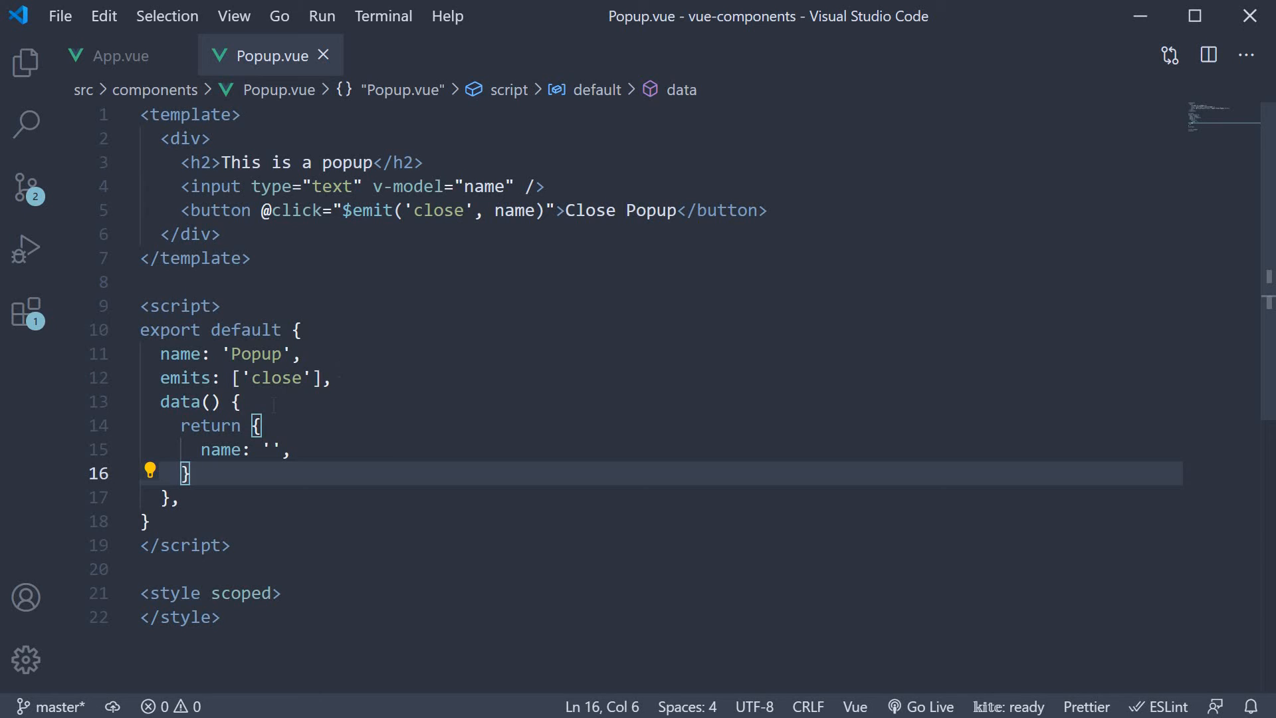
- Rewrite emits as an object whose close validator returns false if !name, else true; save
double_click(281, 378)
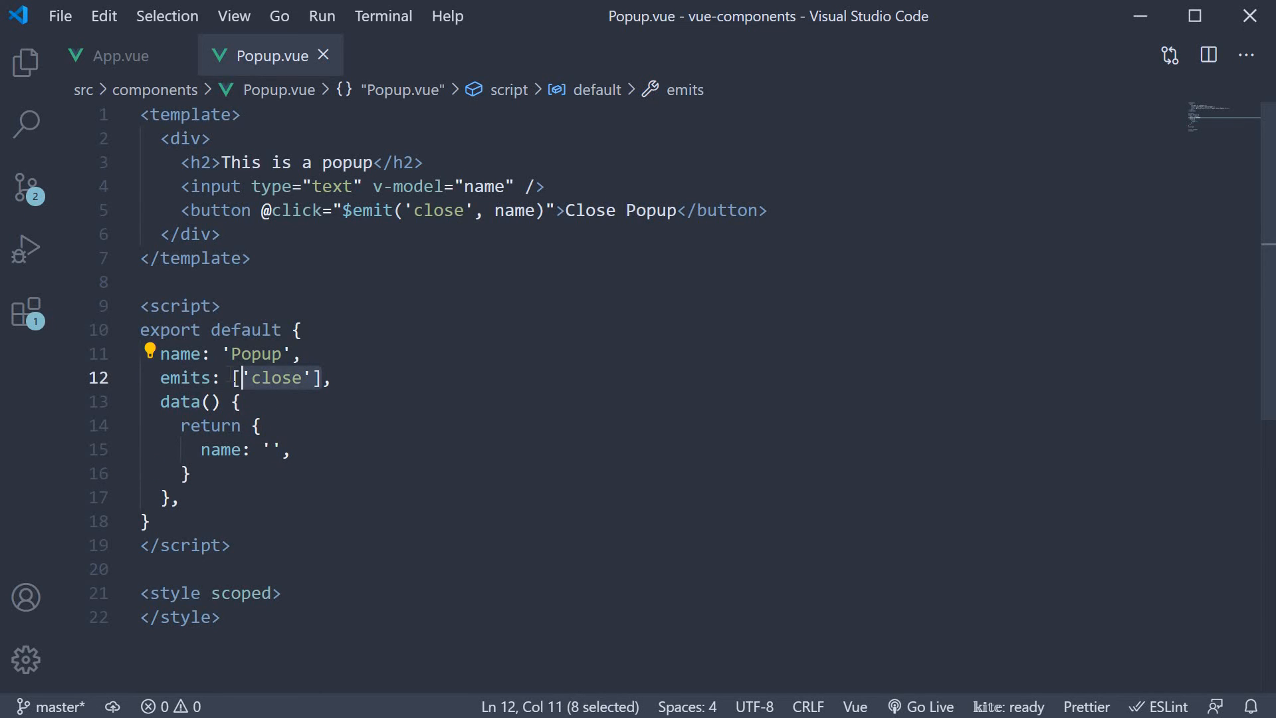
key("Delete")
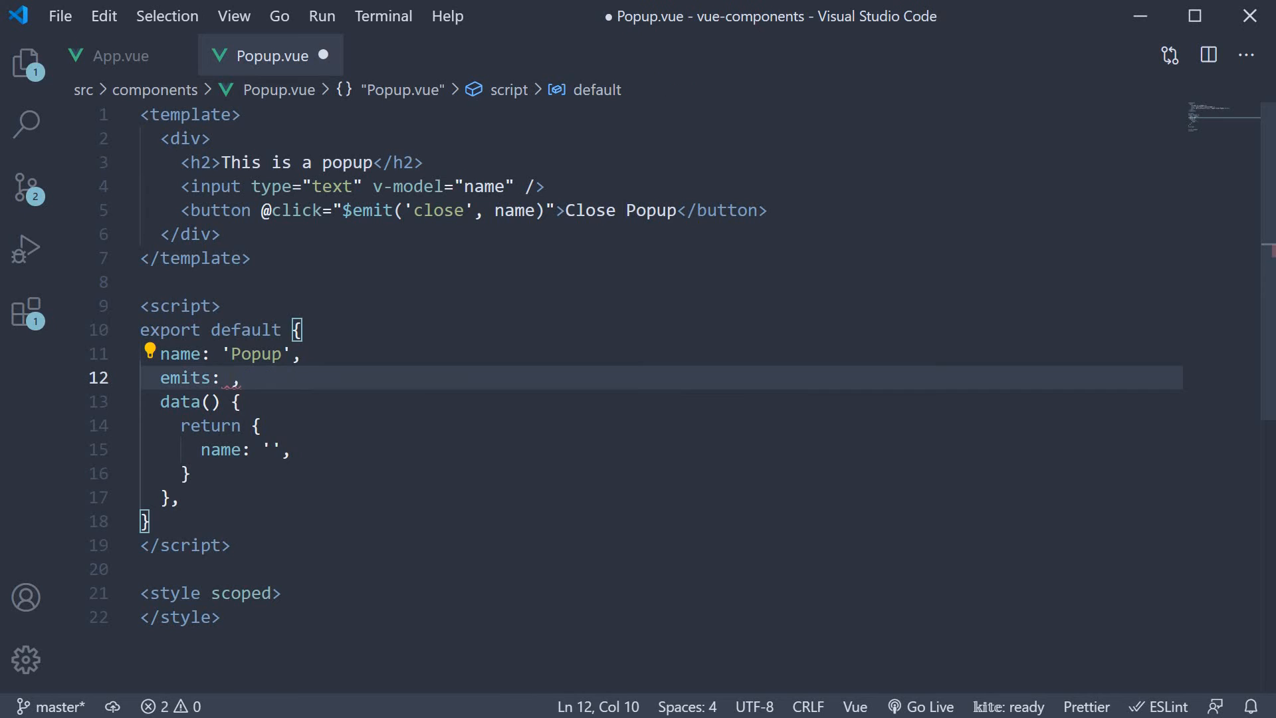
type("{")
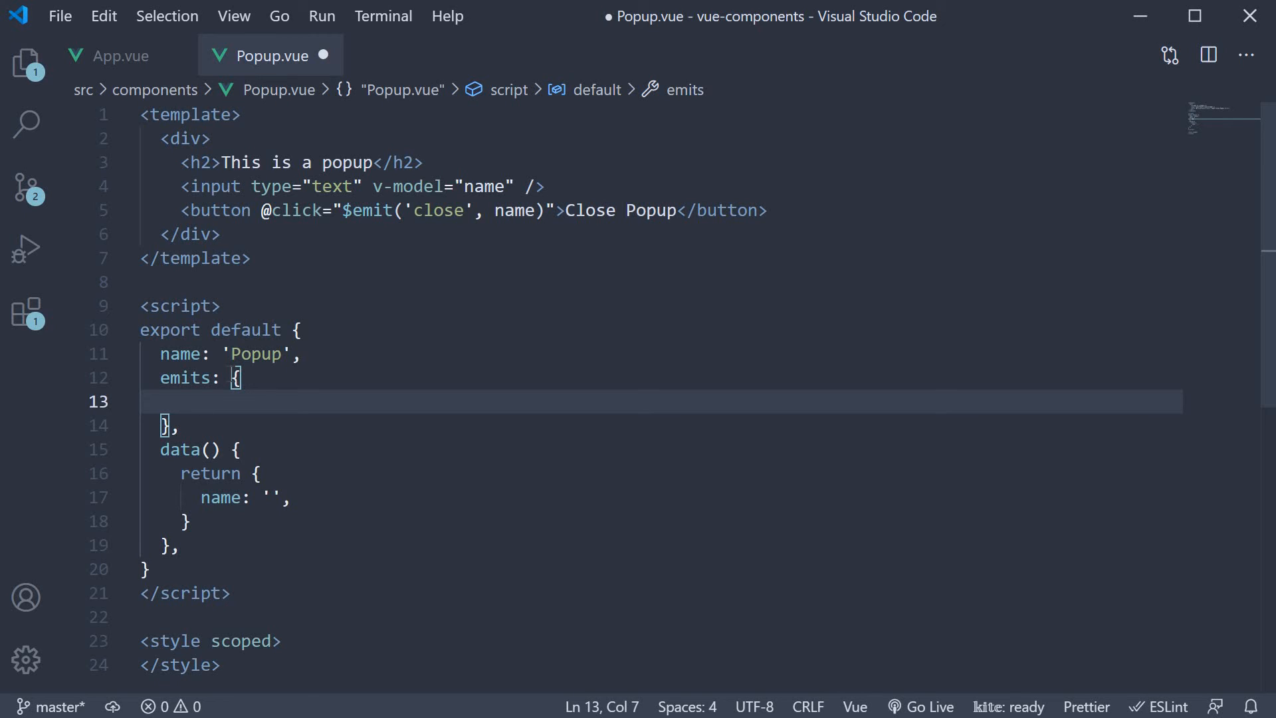
type("lose: () => {")
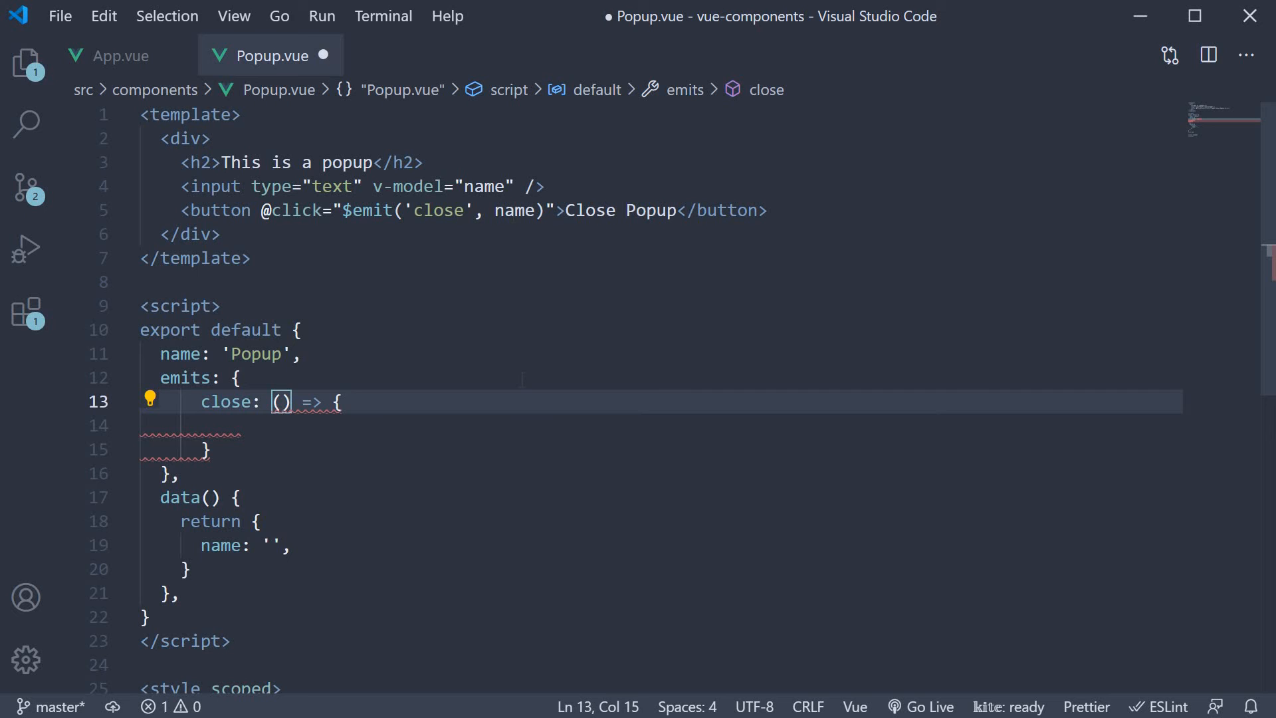
type("name")
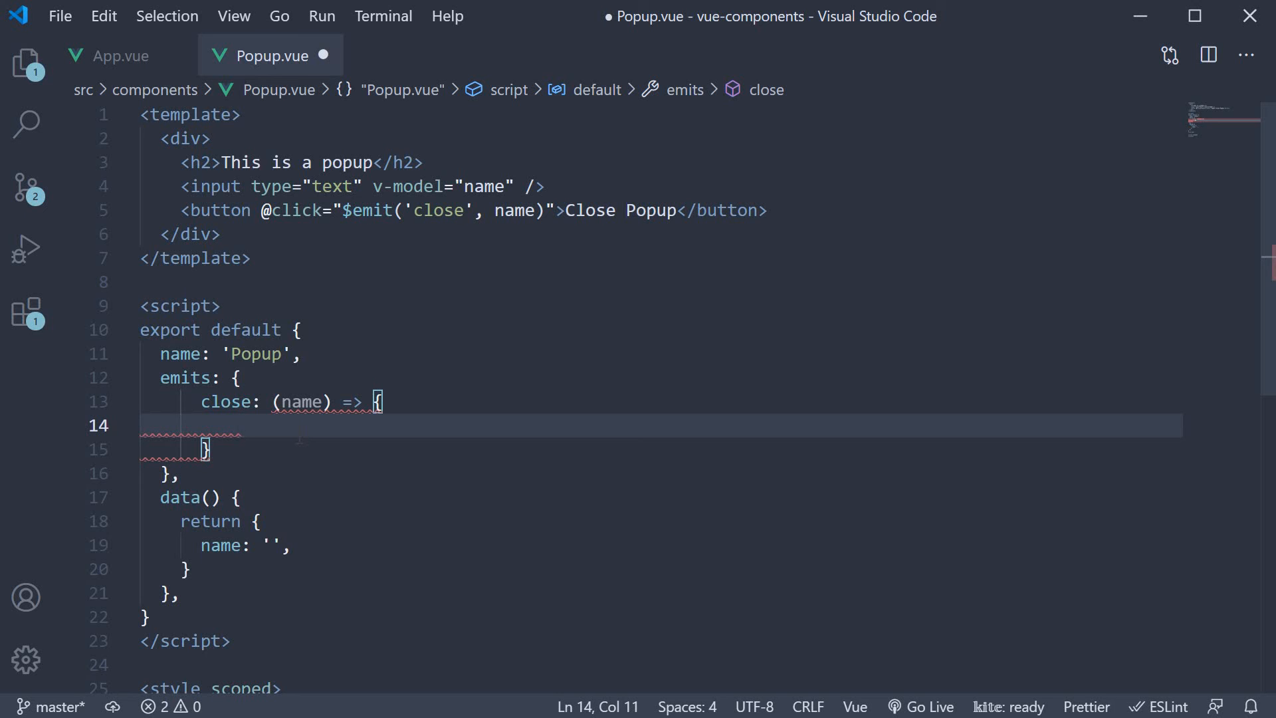
type("if(!name) {")
type("} else {")
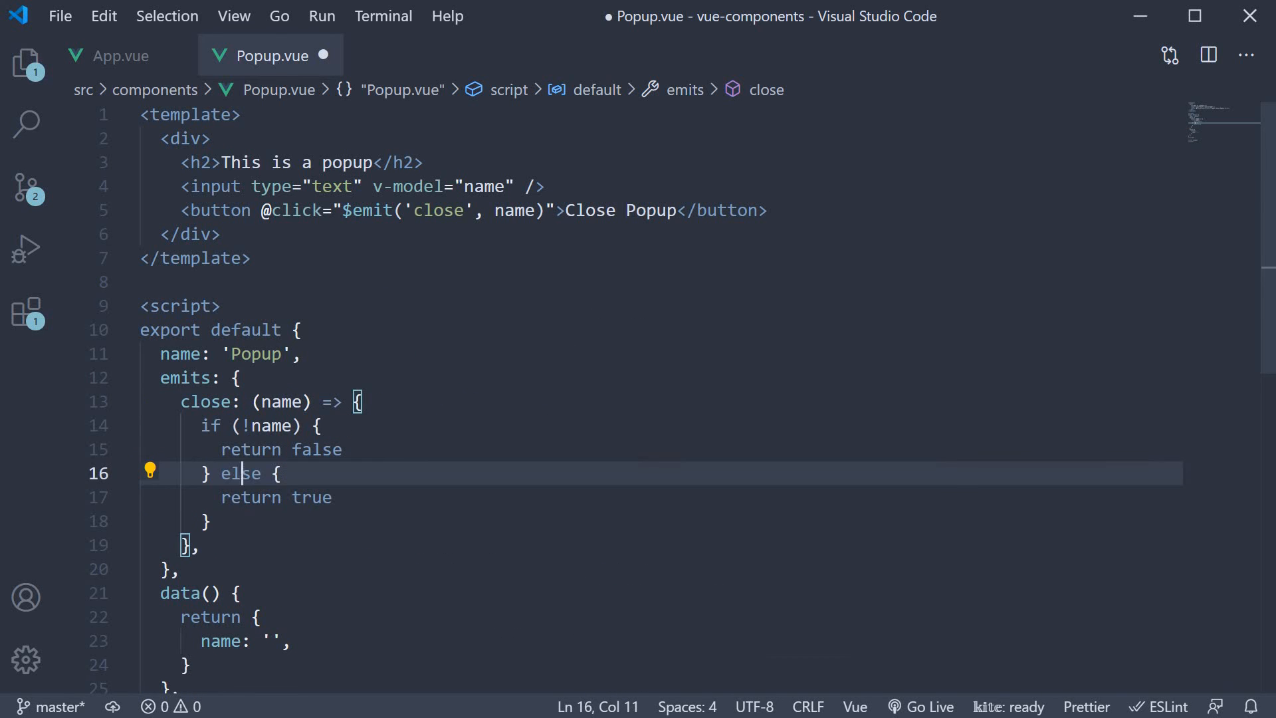
key("ctrl+s")
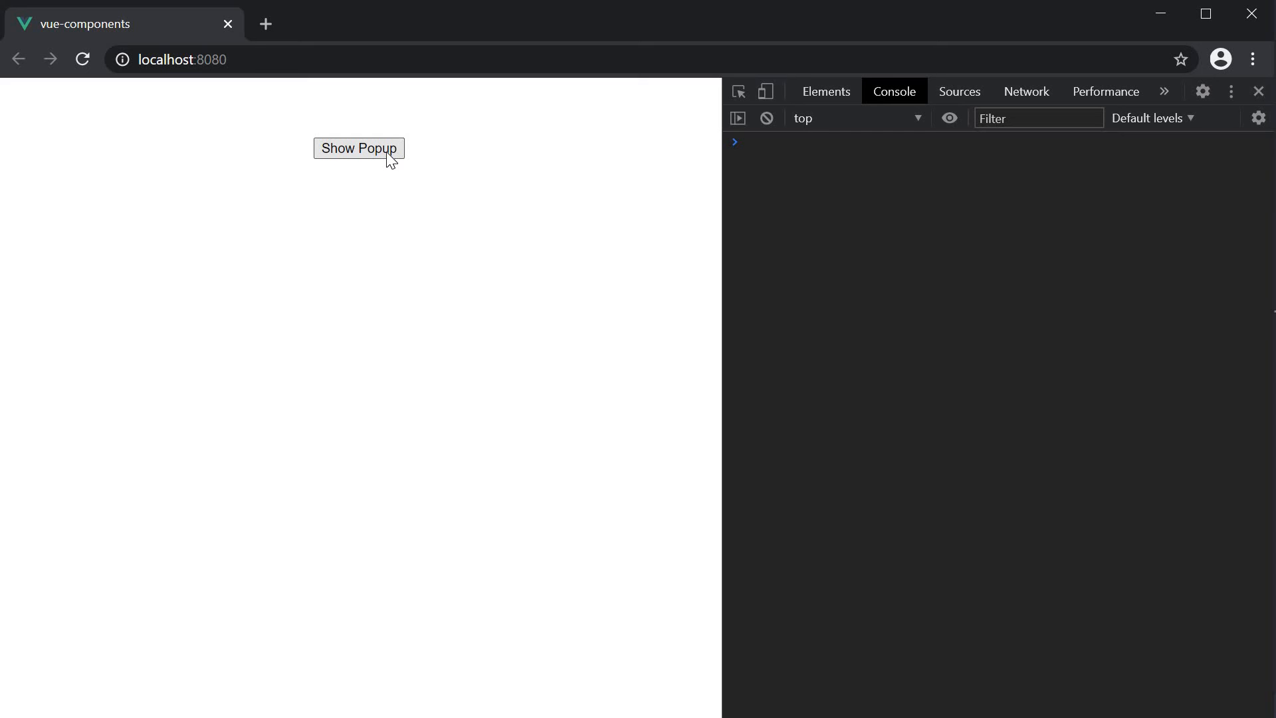
- Show the popup and close it with an empty name to trigger the close validation warning
left_click(357, 147)
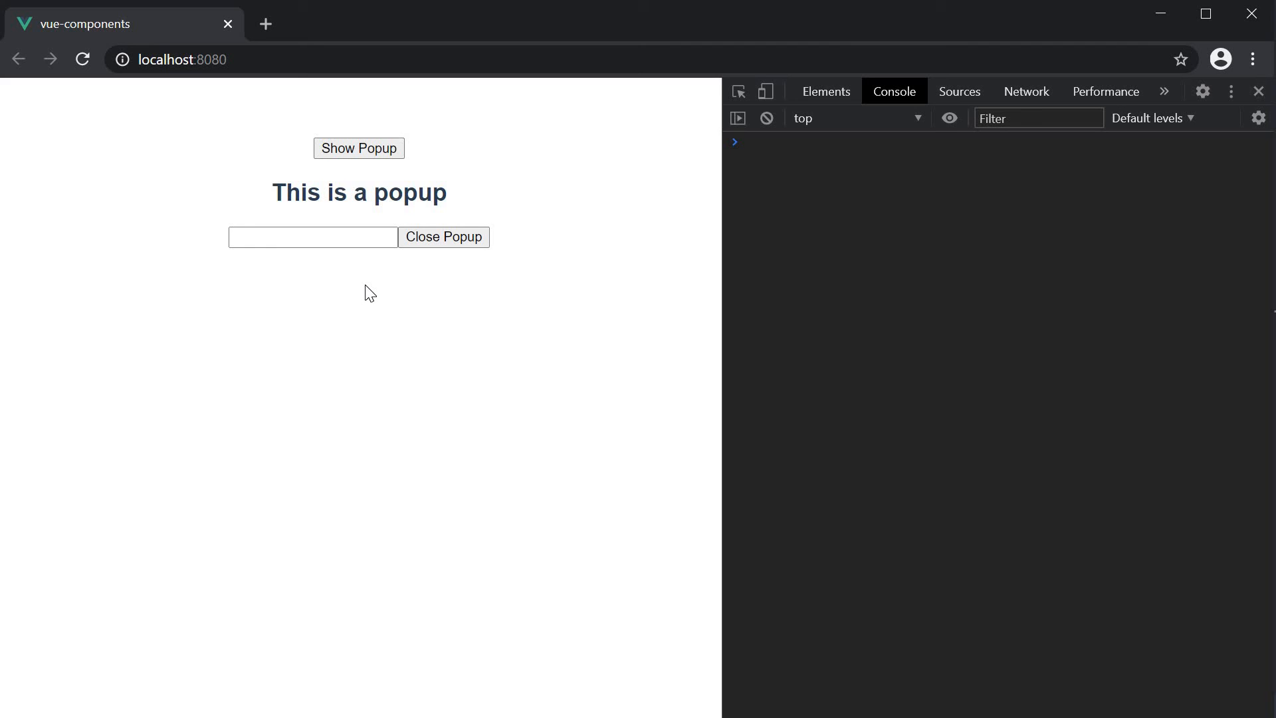
mouse_move(392, 272)
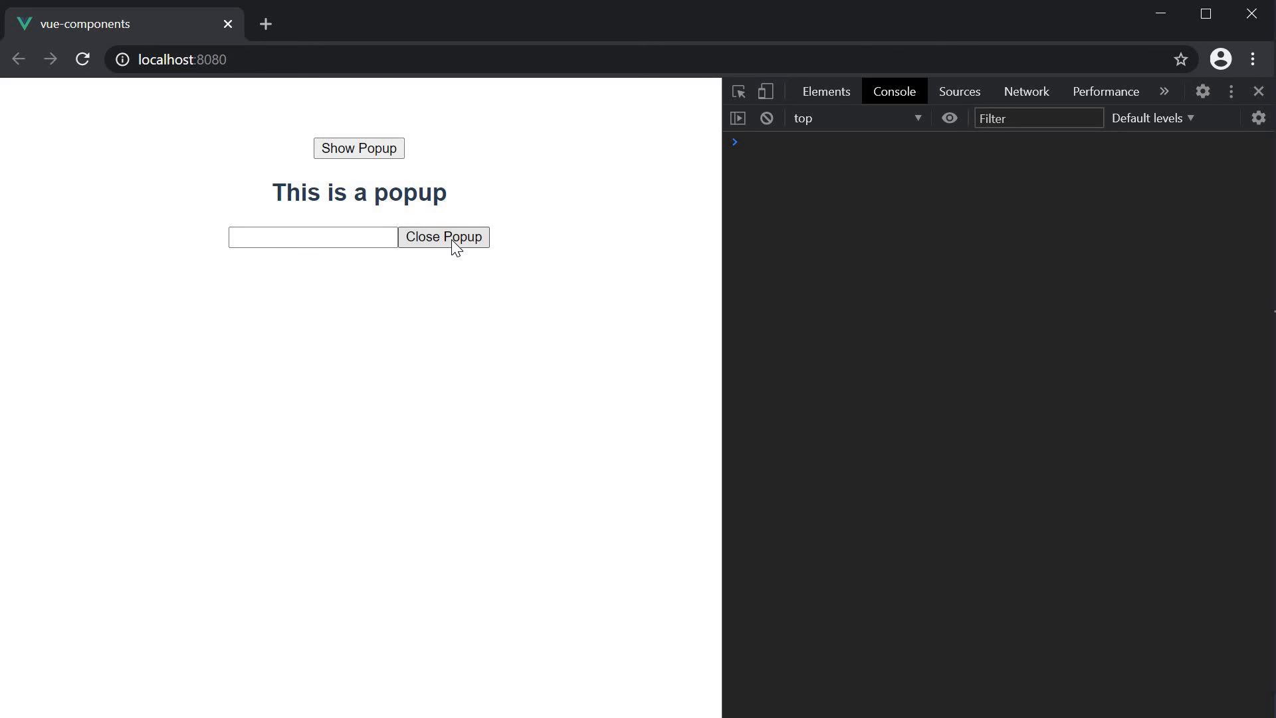
left_click(443, 237)
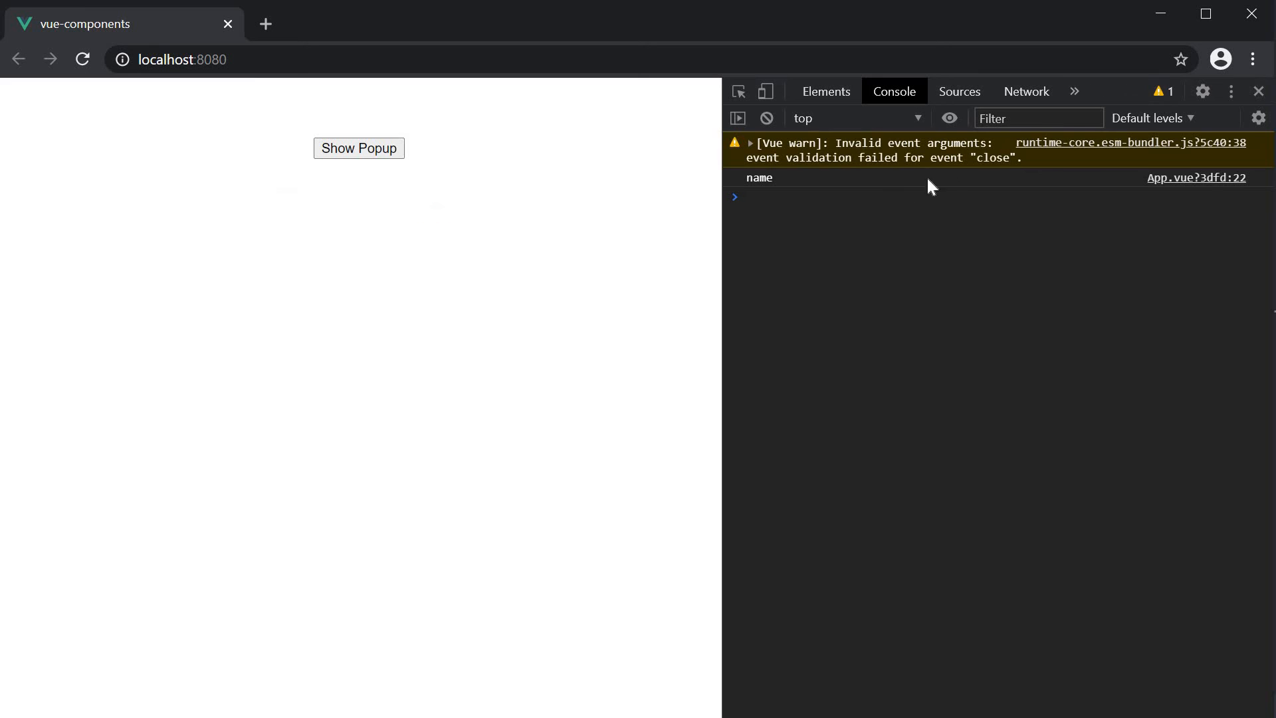
mouse_move(928, 162)
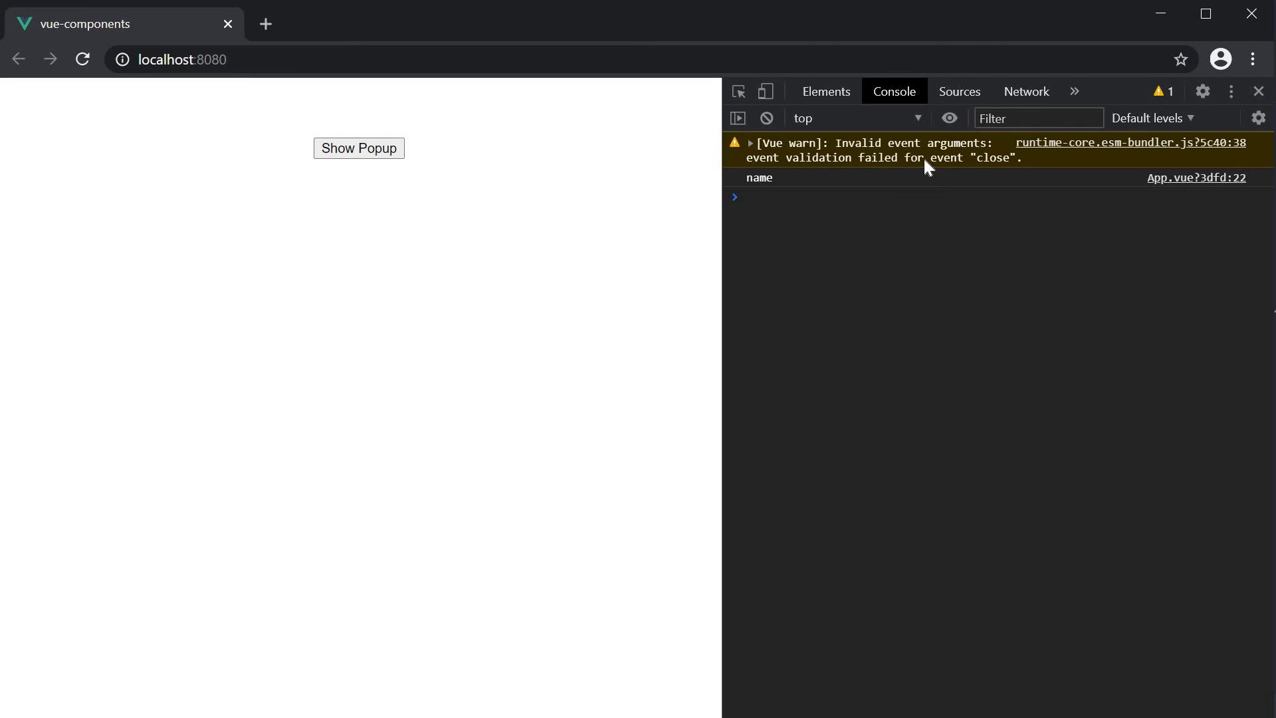
mouse_move(909, 169)
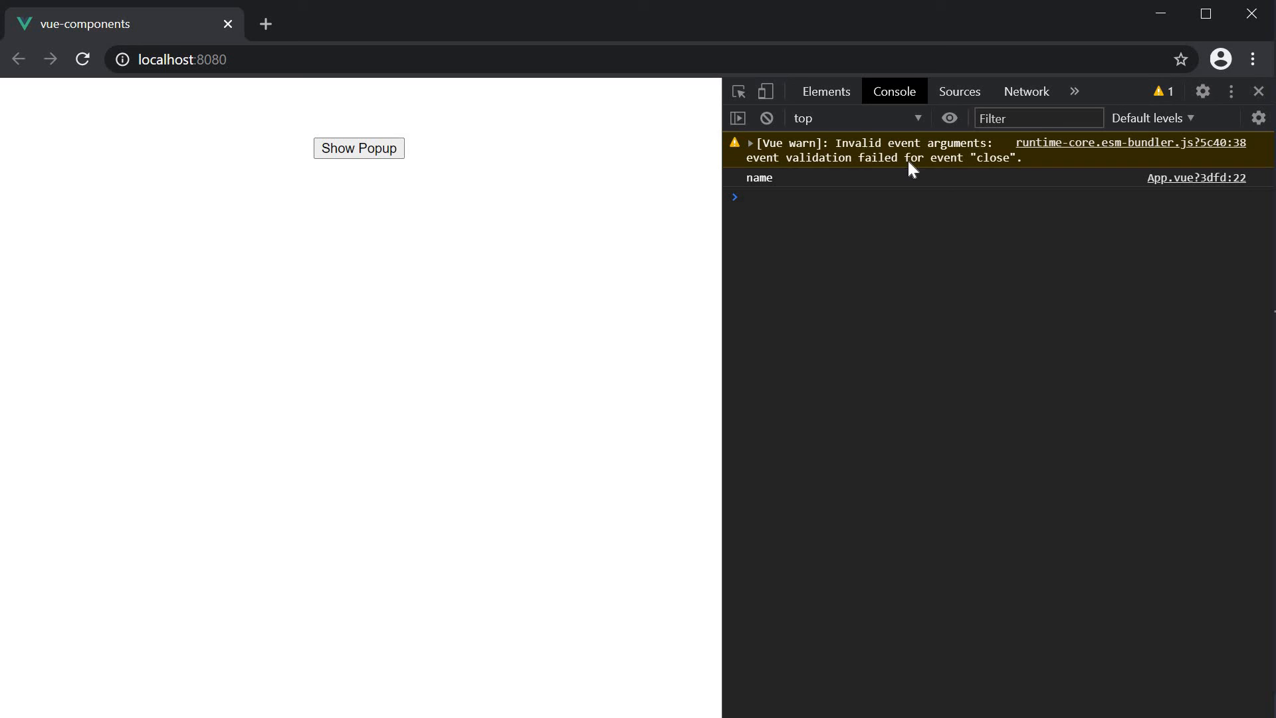
mouse_move(974, 169)
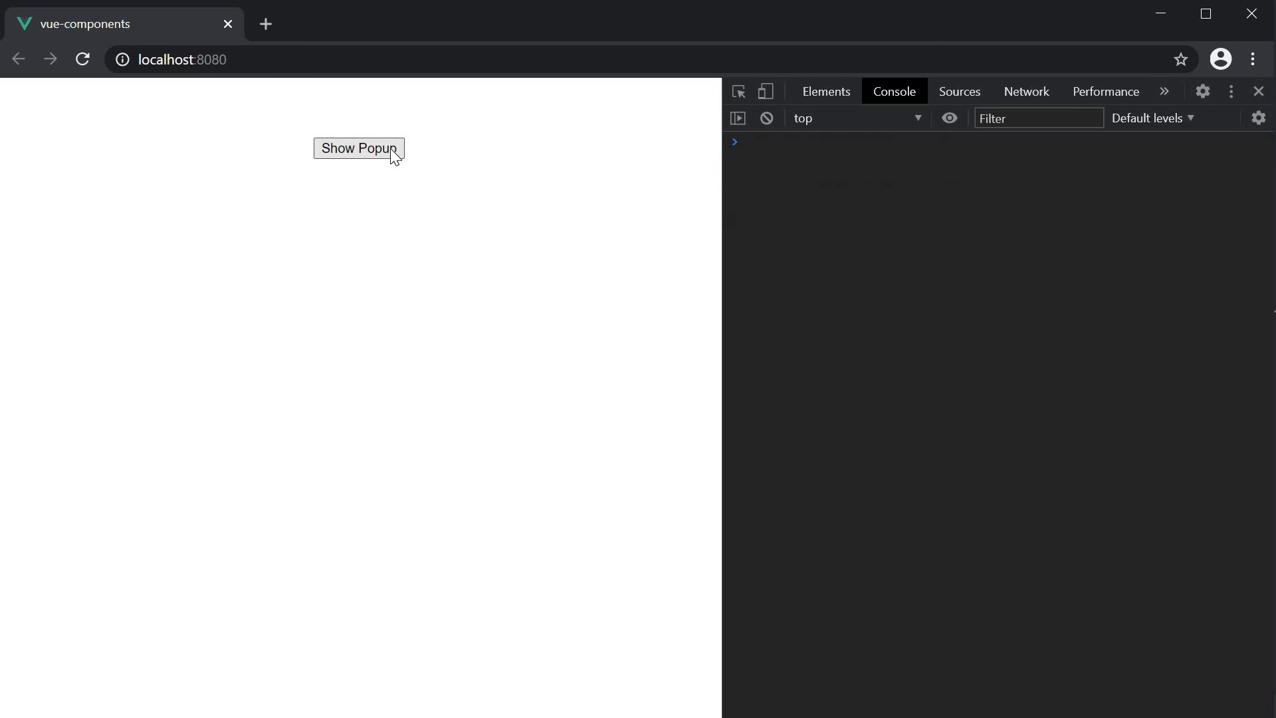
- Show the popup and close it with Batman entered, logging "name Batman" without a warning
left_click(359, 147)
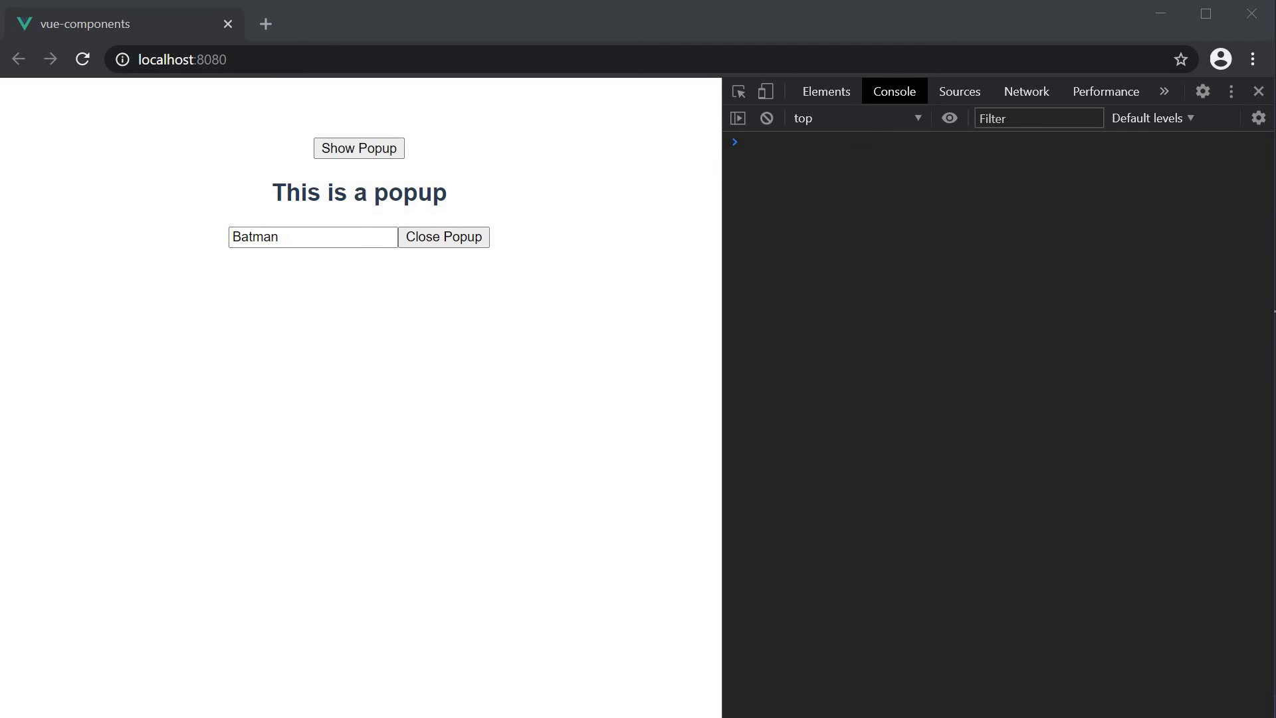
left_click(444, 237)
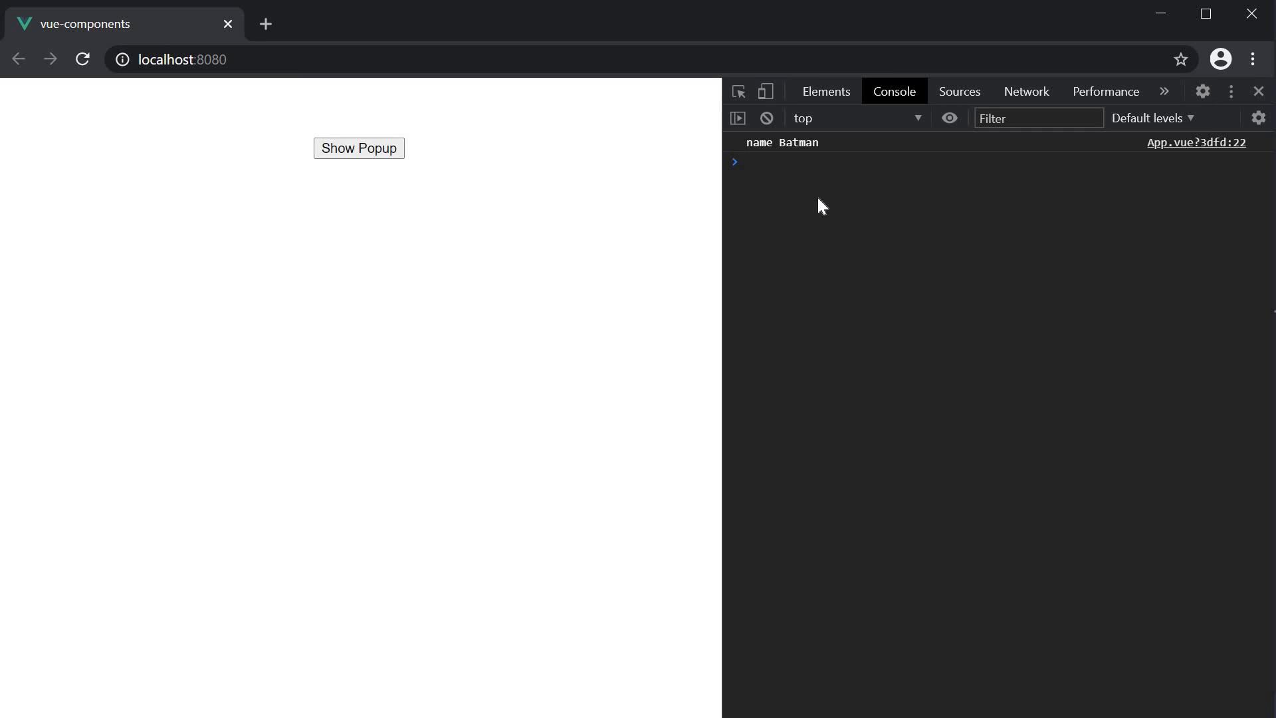
mouse_move(565, 321)
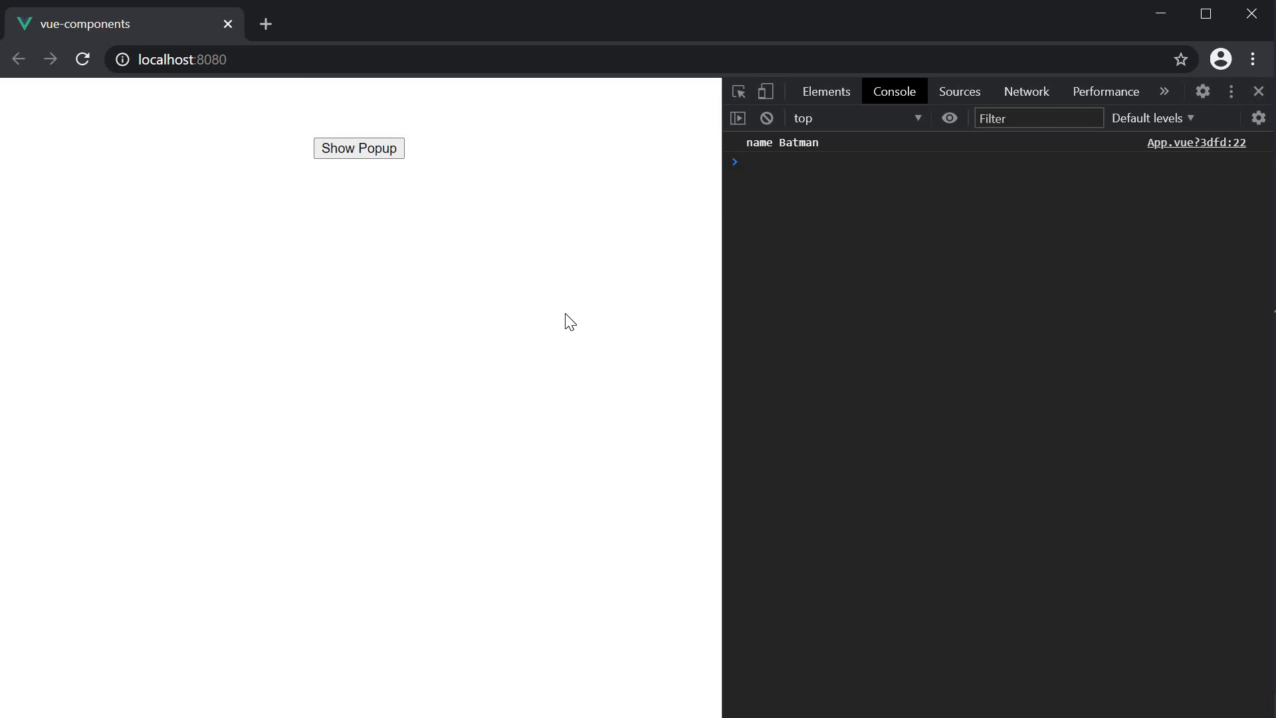
mouse_move(845, 291)
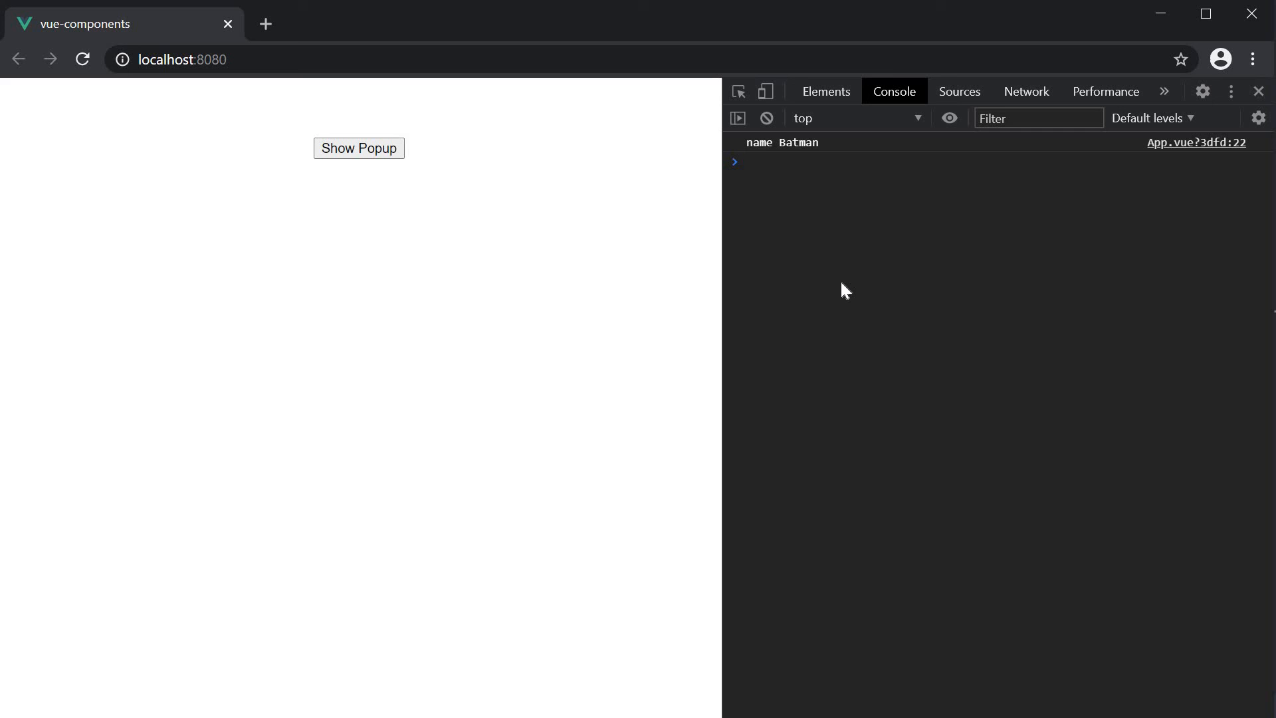
mouse_move(587, 390)
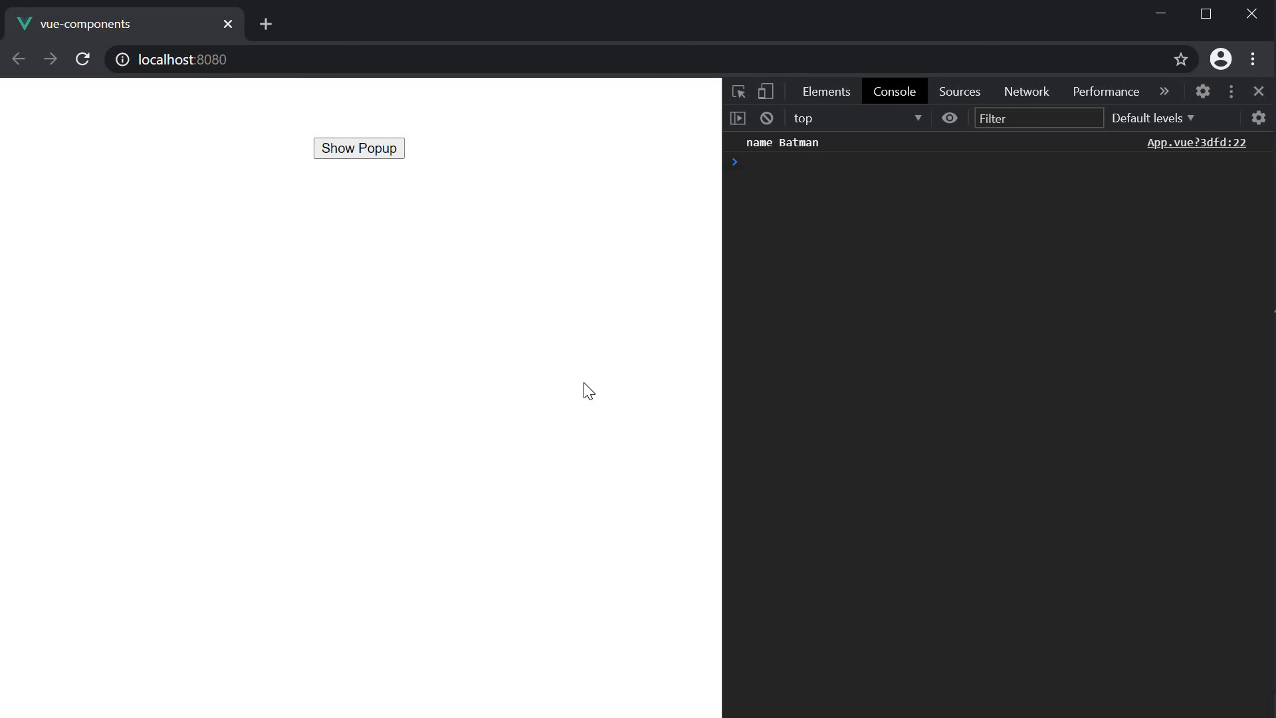